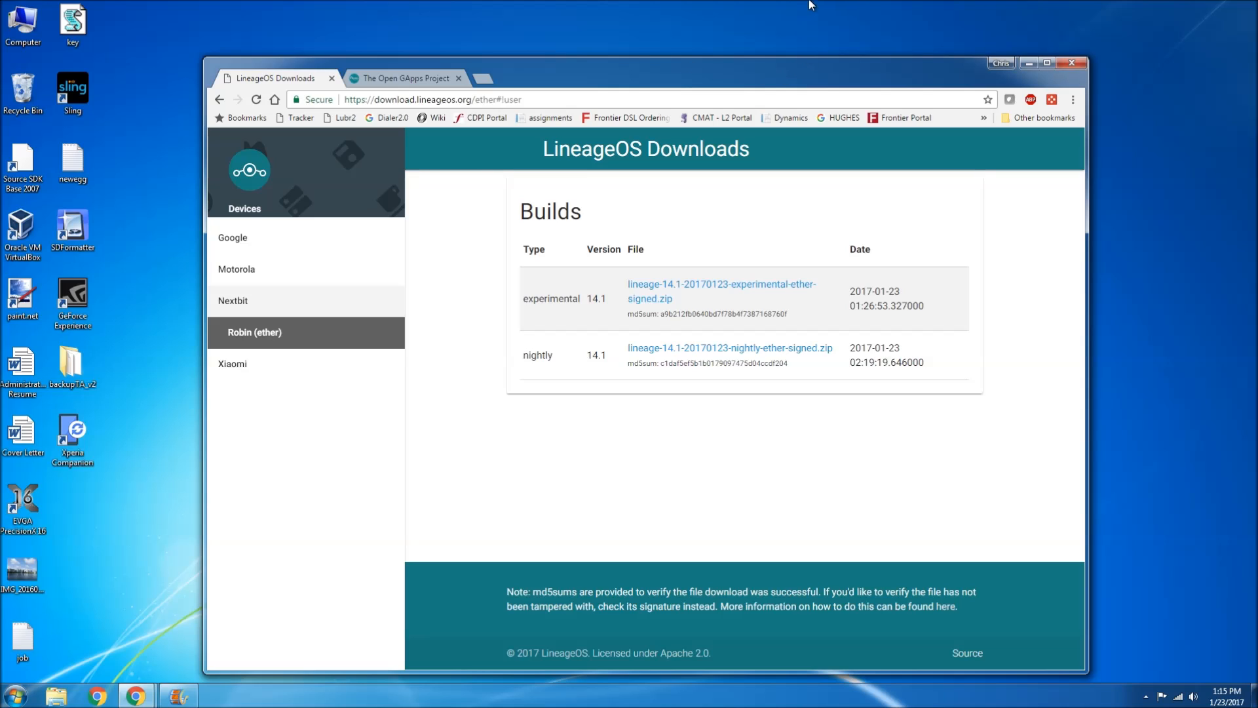
{"action": "mouse_move", "coordinate": [924, 77]}
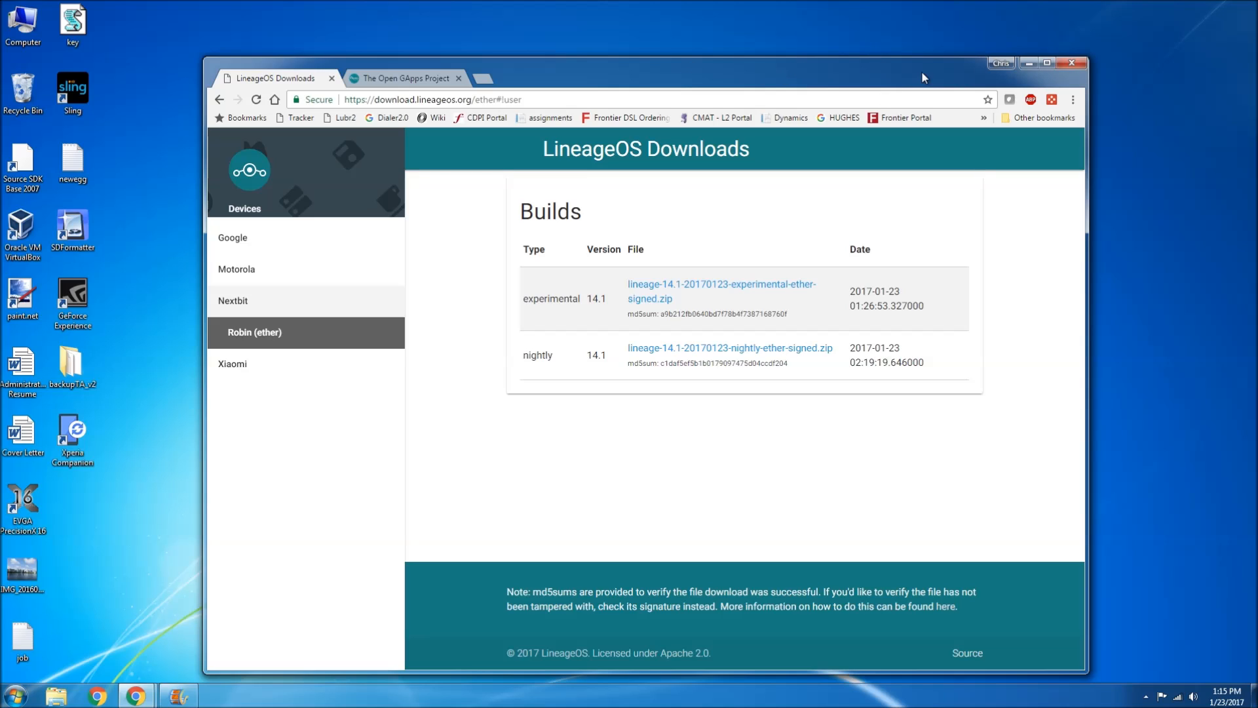
{"action": "mouse_move", "coordinate": [939, 76]}
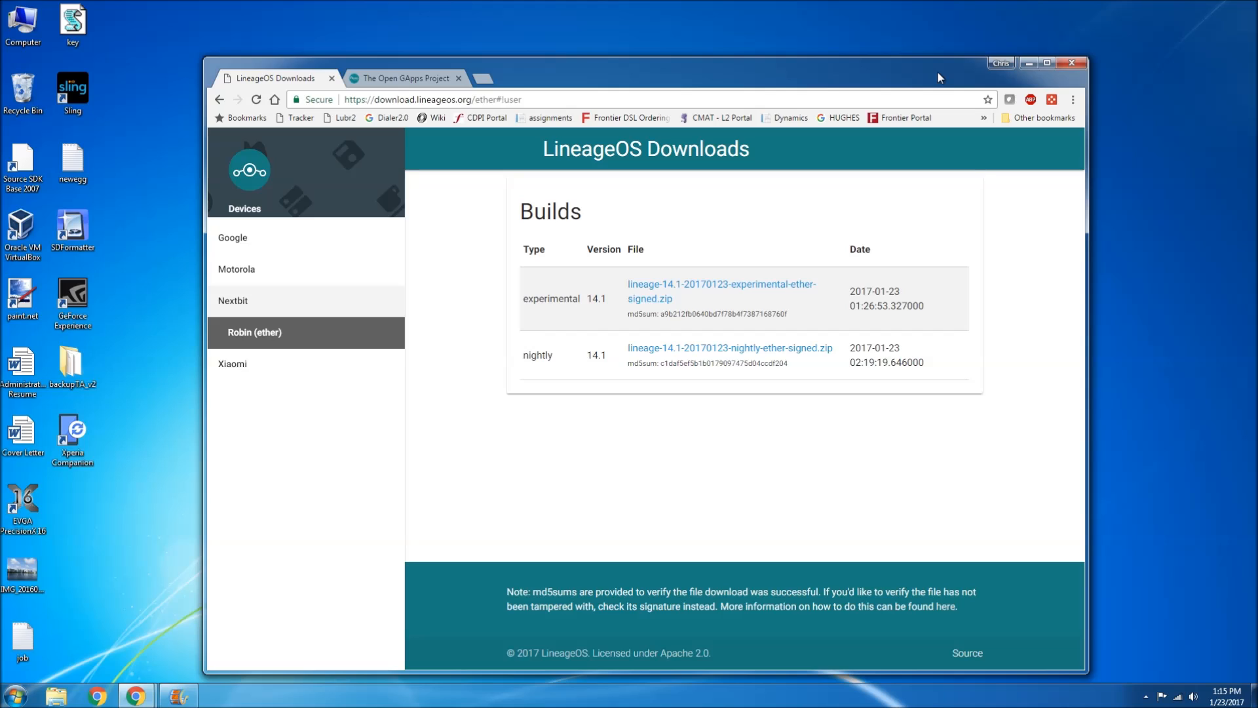
{"action": "mouse_move", "coordinate": [956, 82]}
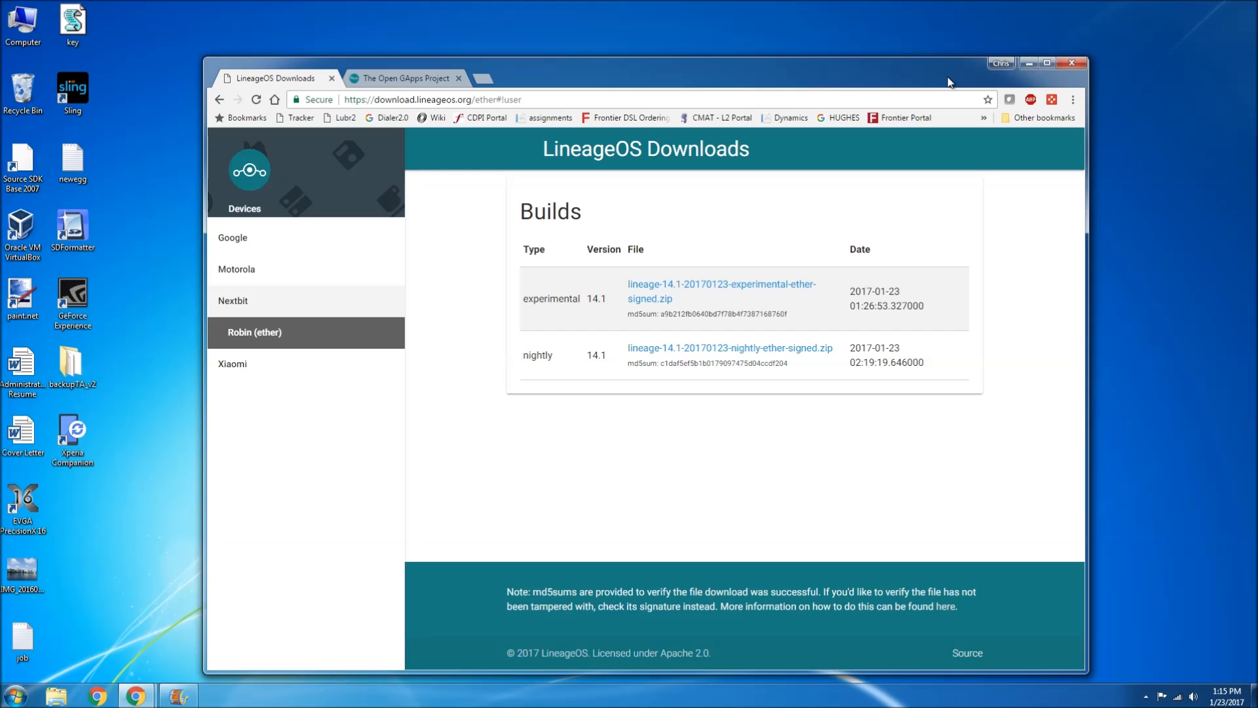
{"action": "mouse_move", "coordinate": [898, 199]}
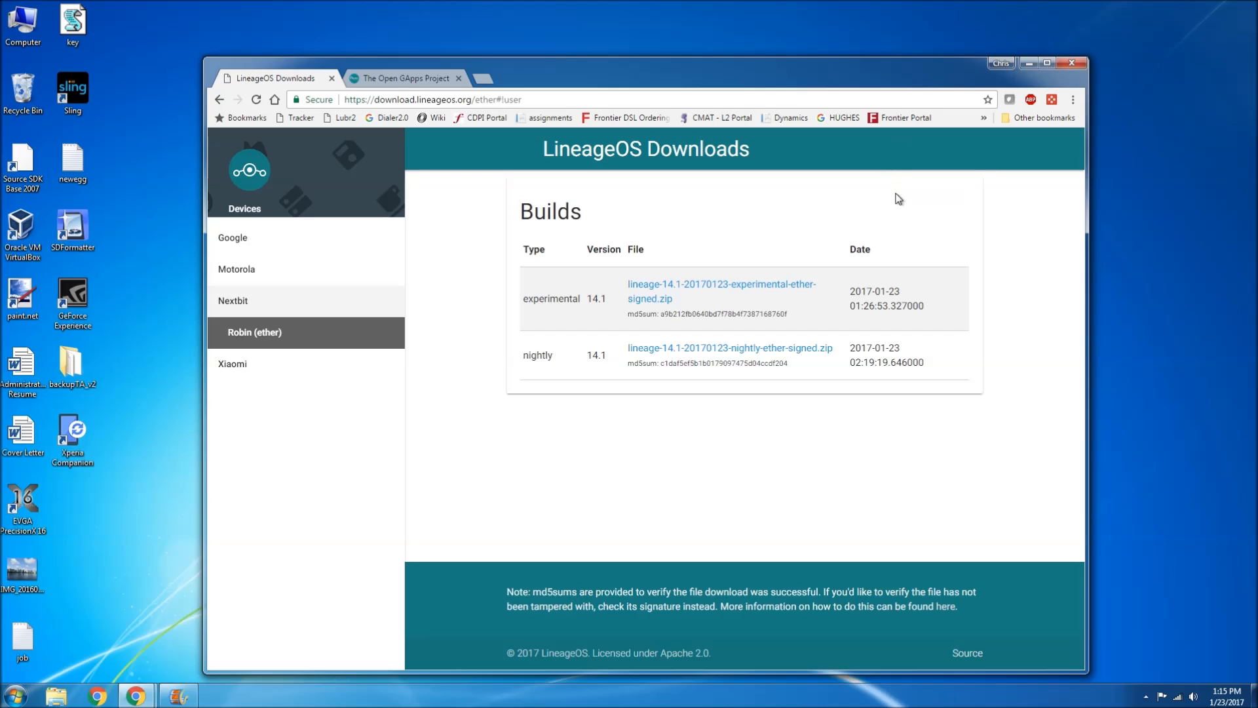
{"action": "mouse_move", "coordinate": [873, 197]}
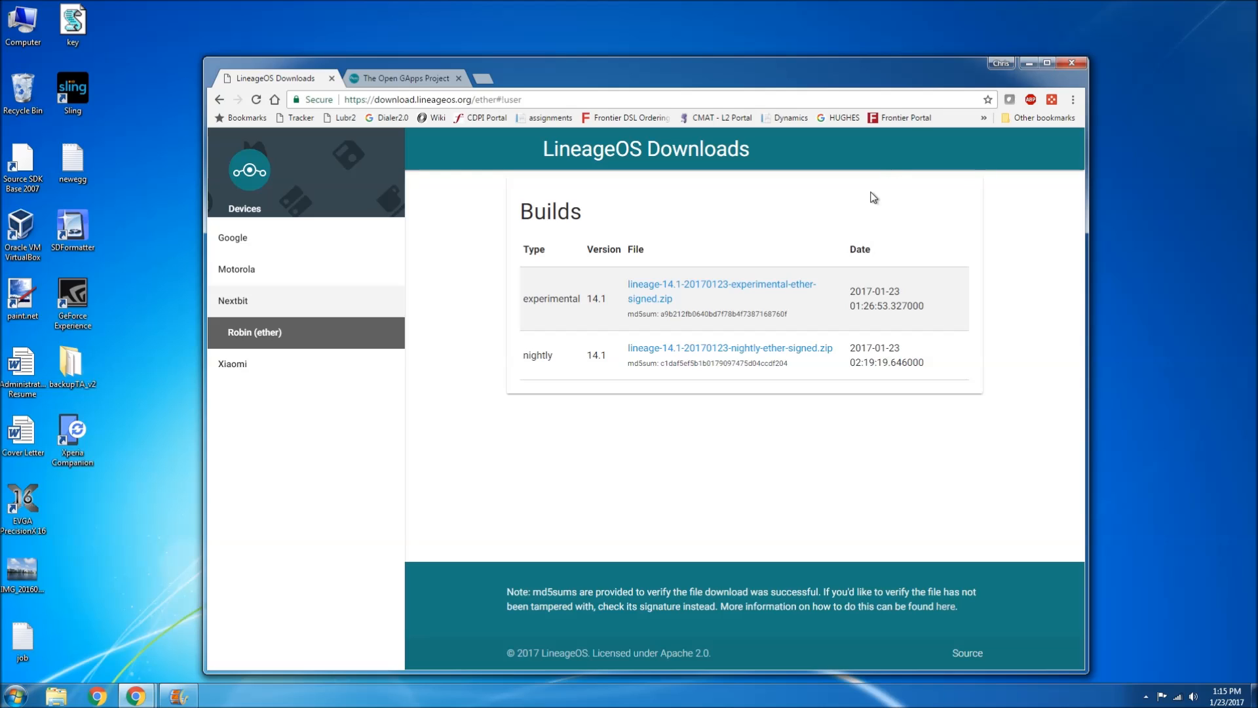
{"action": "mouse_move", "coordinate": [882, 188]}
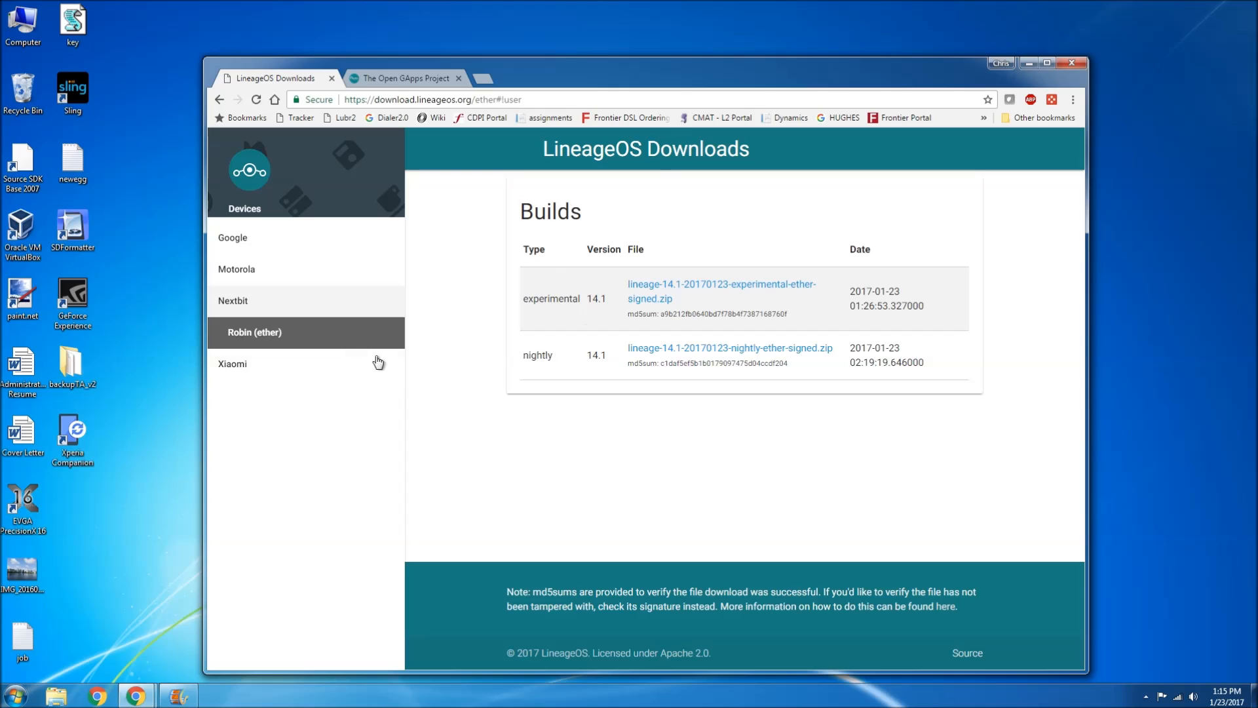
- Expand the Xiaomi, Google and Motorola device lists in the Devices sidebar
{"action": "left_click", "coordinate": [232, 363]}
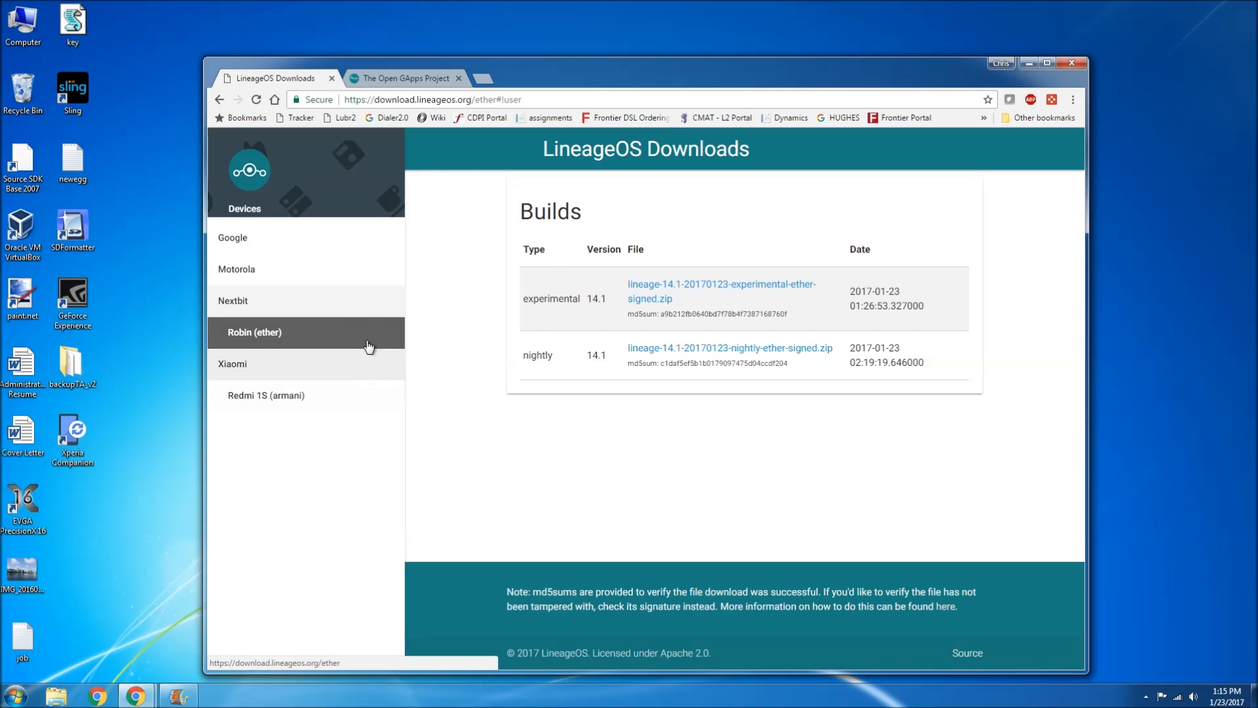
{"action": "left_click", "coordinate": [233, 238]}
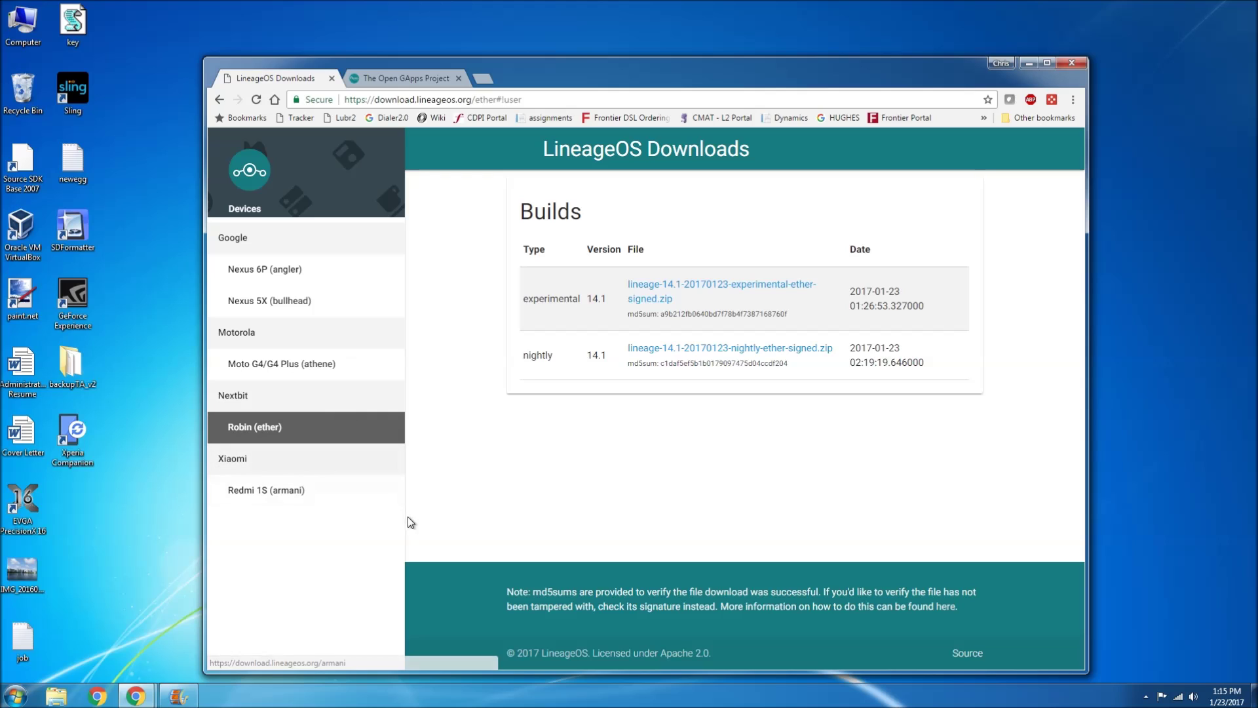
{"action": "mouse_move", "coordinate": [903, 230]}
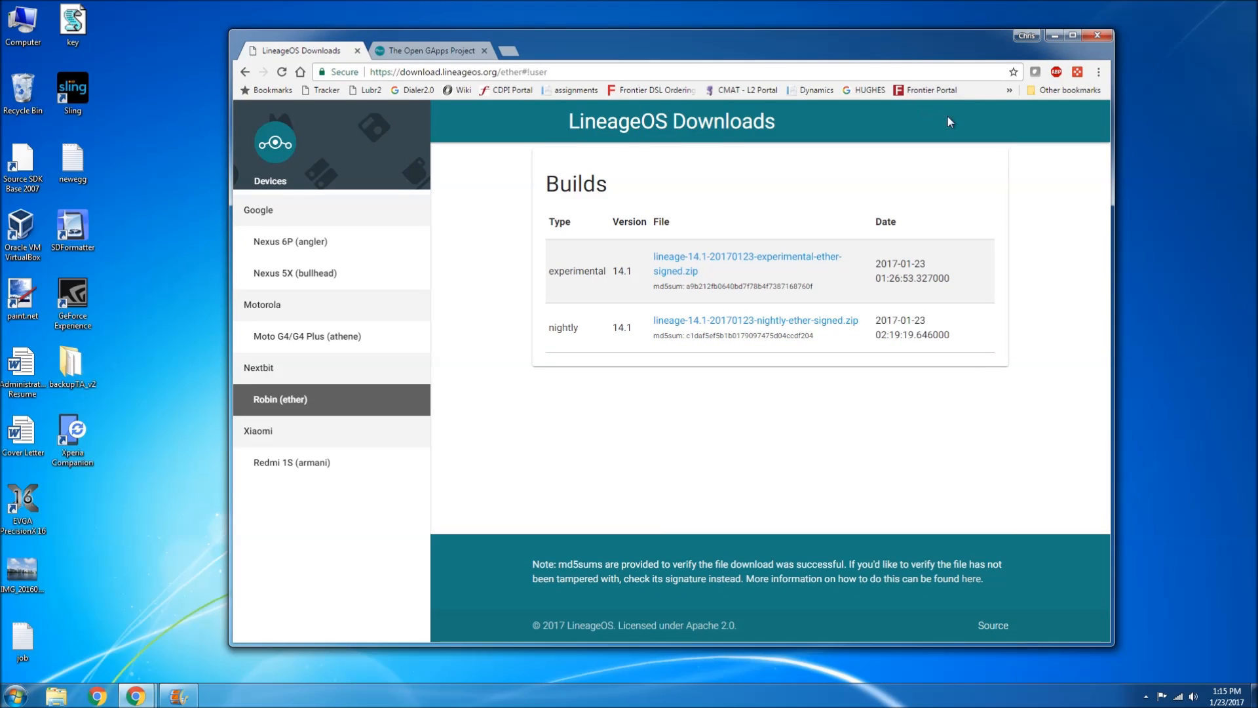
{"action": "mouse_move", "coordinate": [966, 136]}
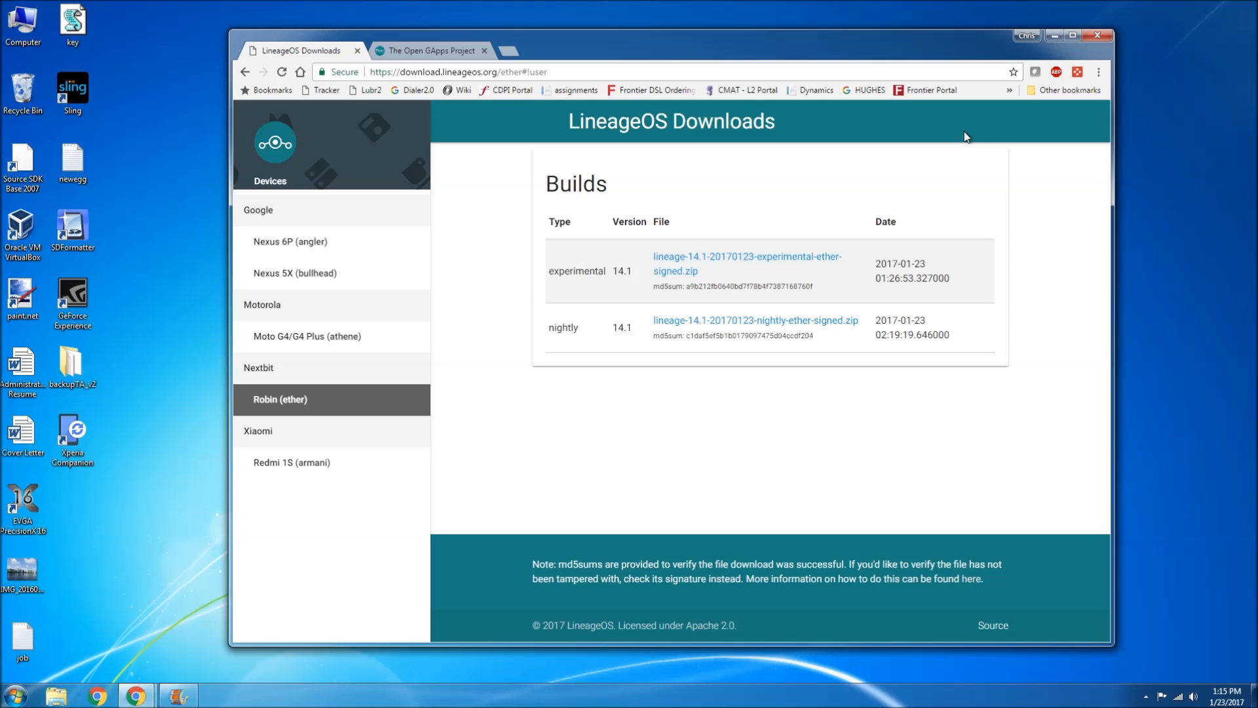
{"action": "mouse_move", "coordinate": [970, 151]}
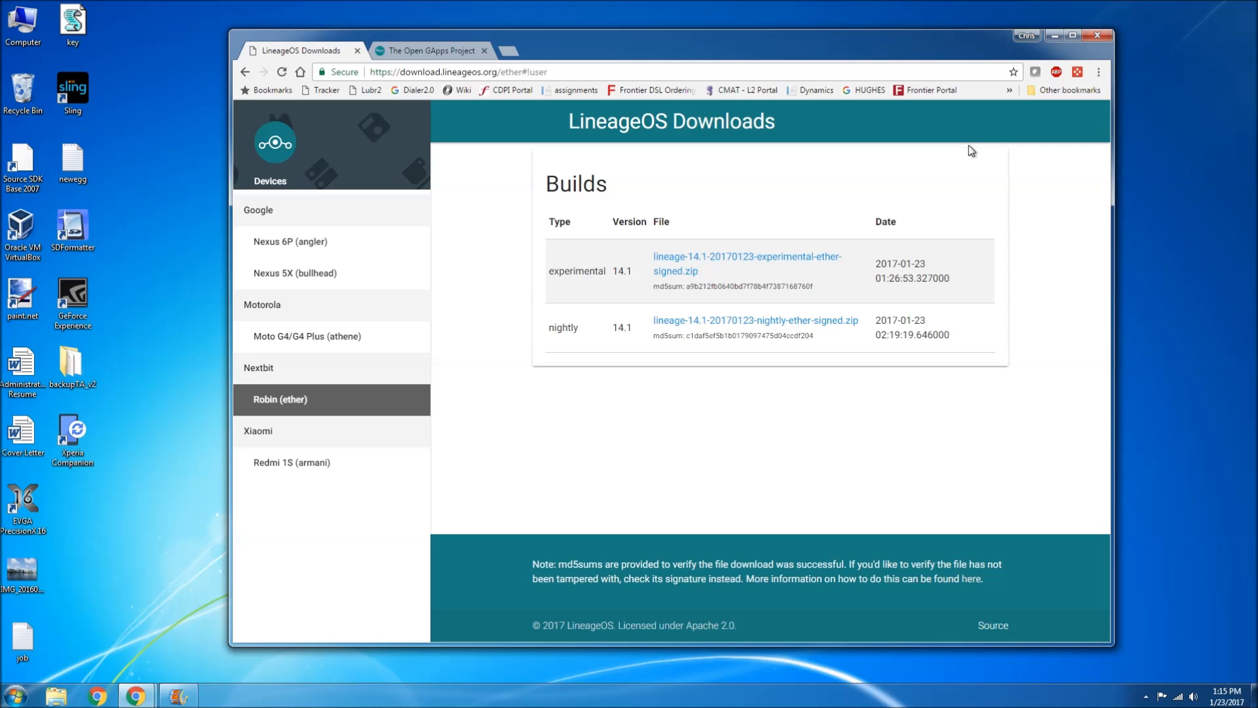
{"action": "mouse_move", "coordinate": [980, 65]}
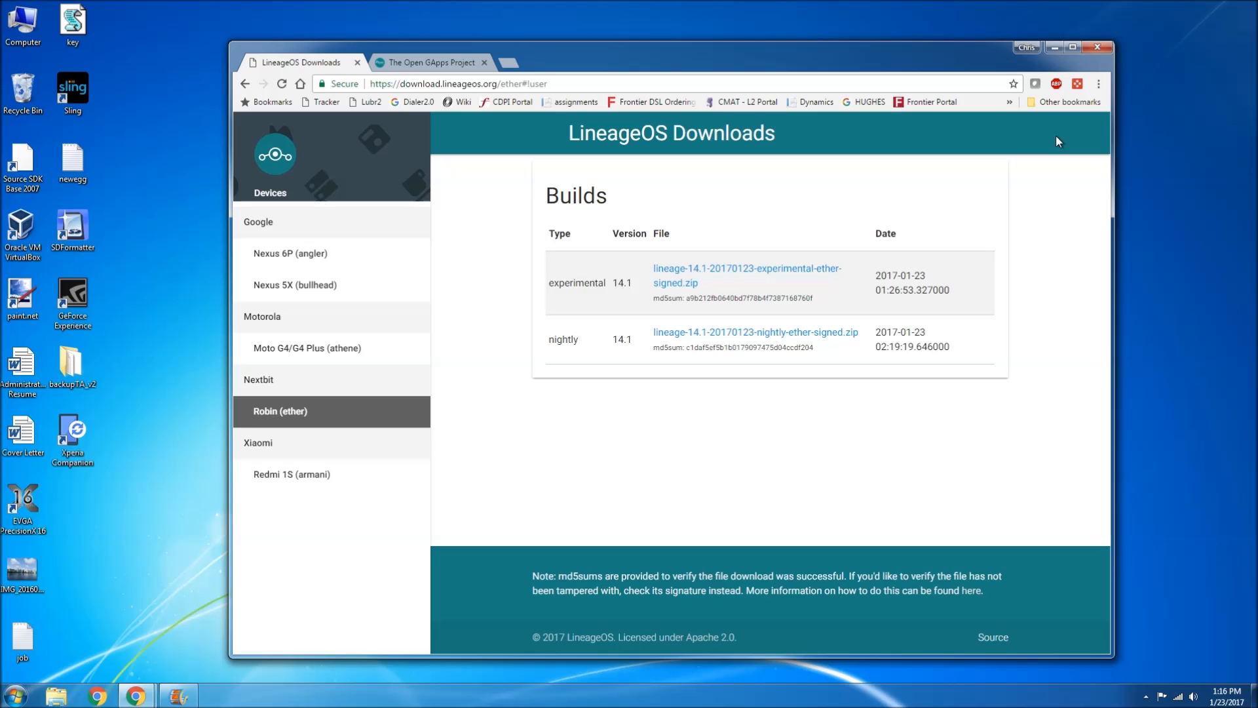
{"action": "mouse_move", "coordinate": [1110, 114]}
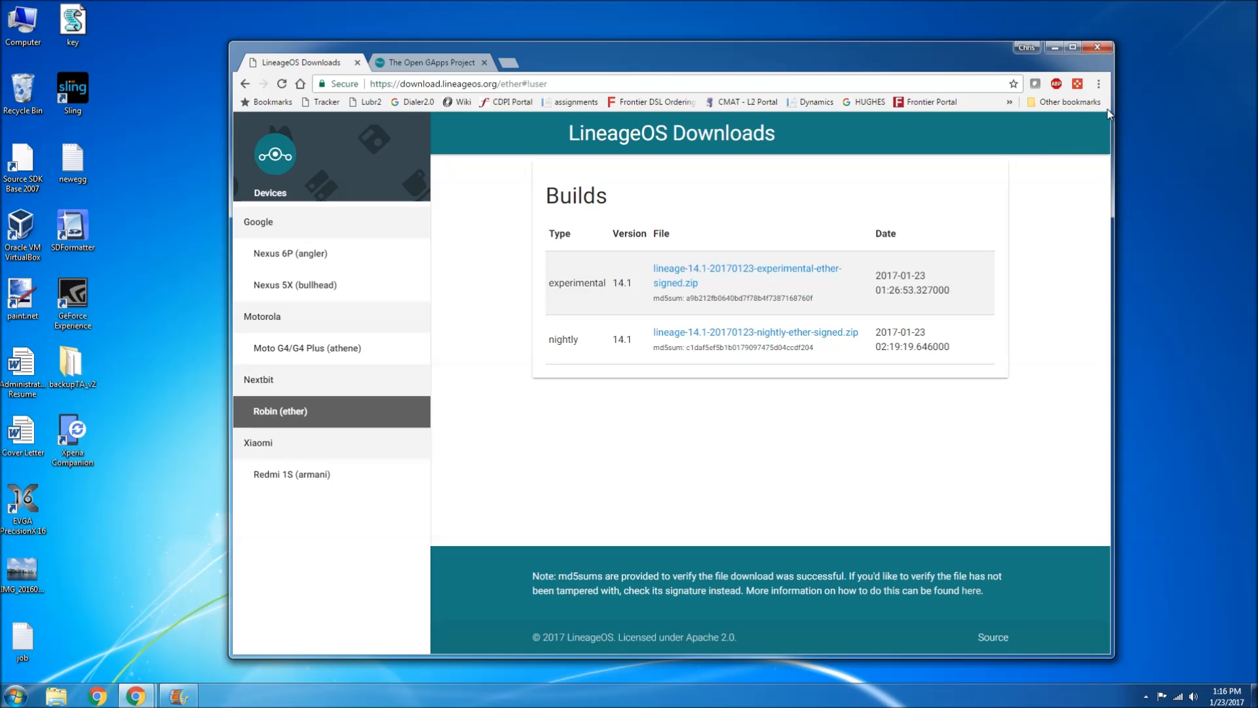
{"action": "mouse_move", "coordinate": [1170, 99]}
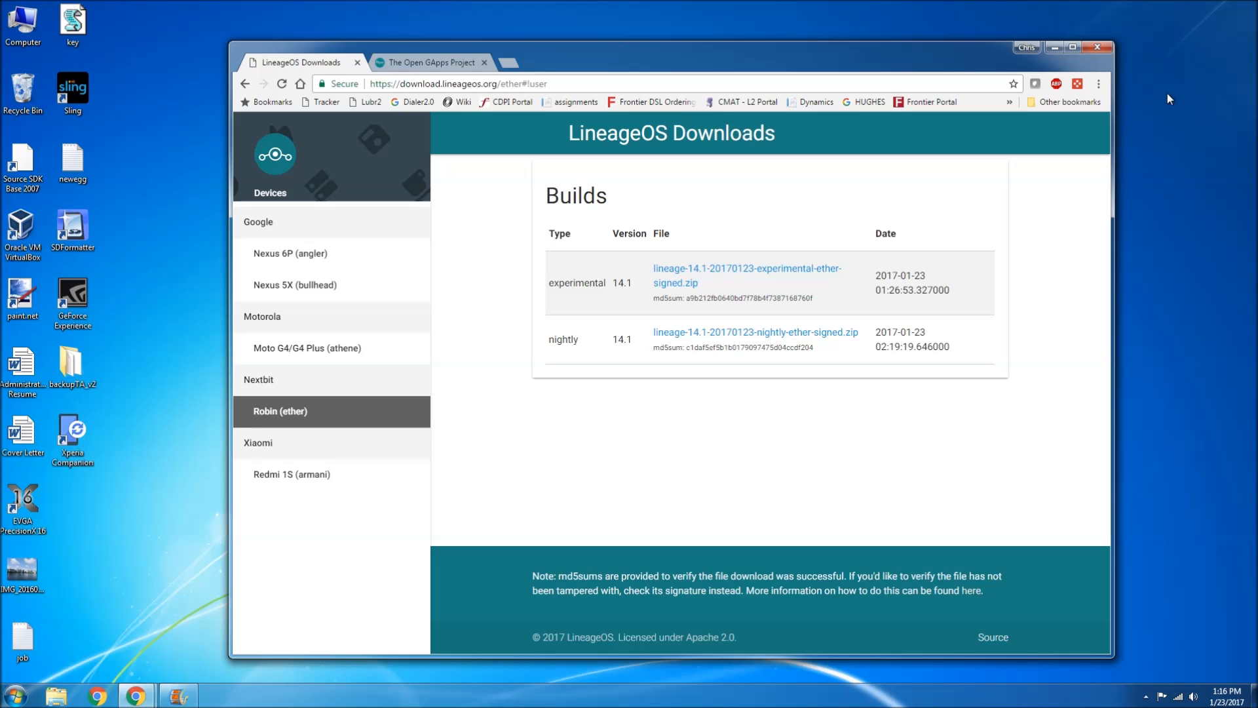
{"action": "mouse_move", "coordinate": [529, 151]}
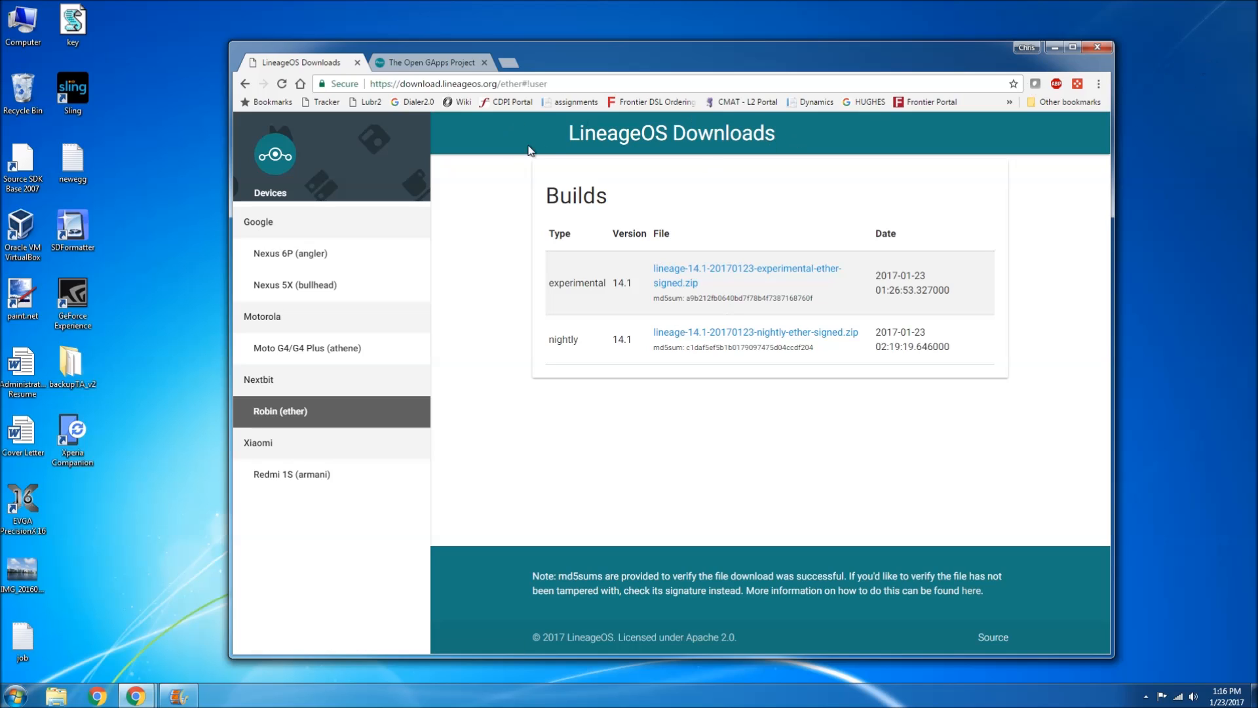
{"action": "mouse_move", "coordinate": [453, 188]}
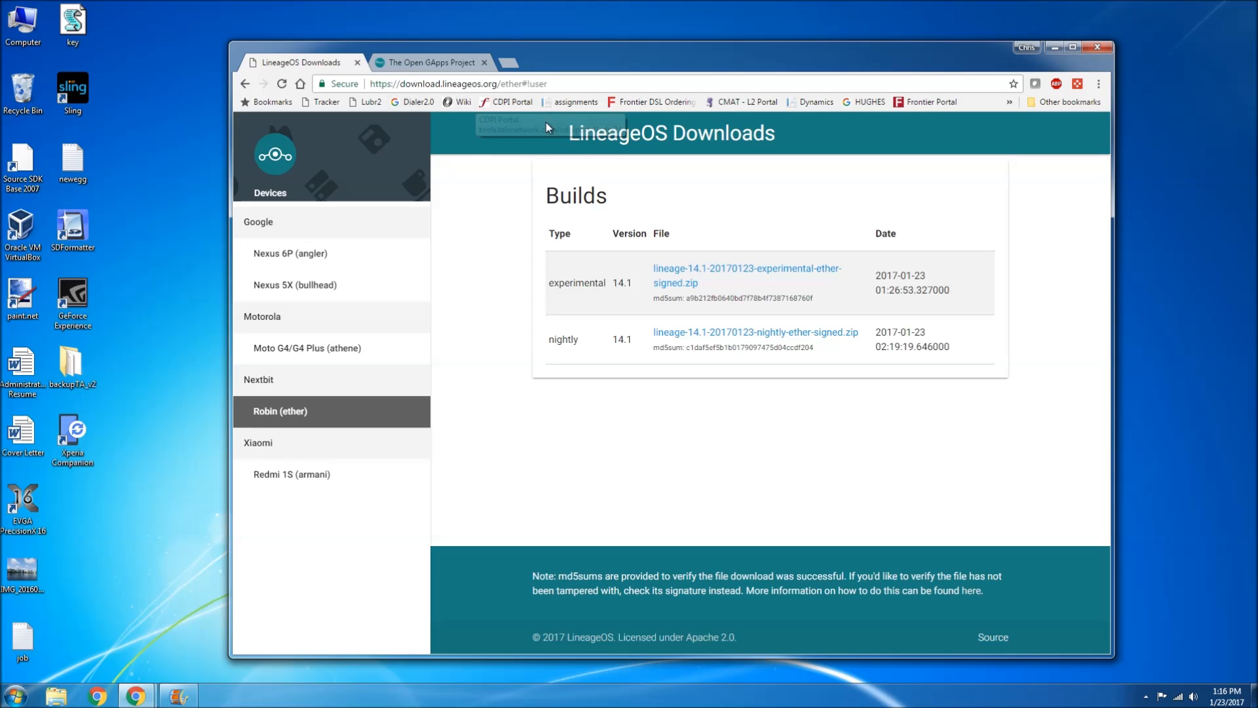
{"action": "mouse_move", "coordinate": [412, 364]}
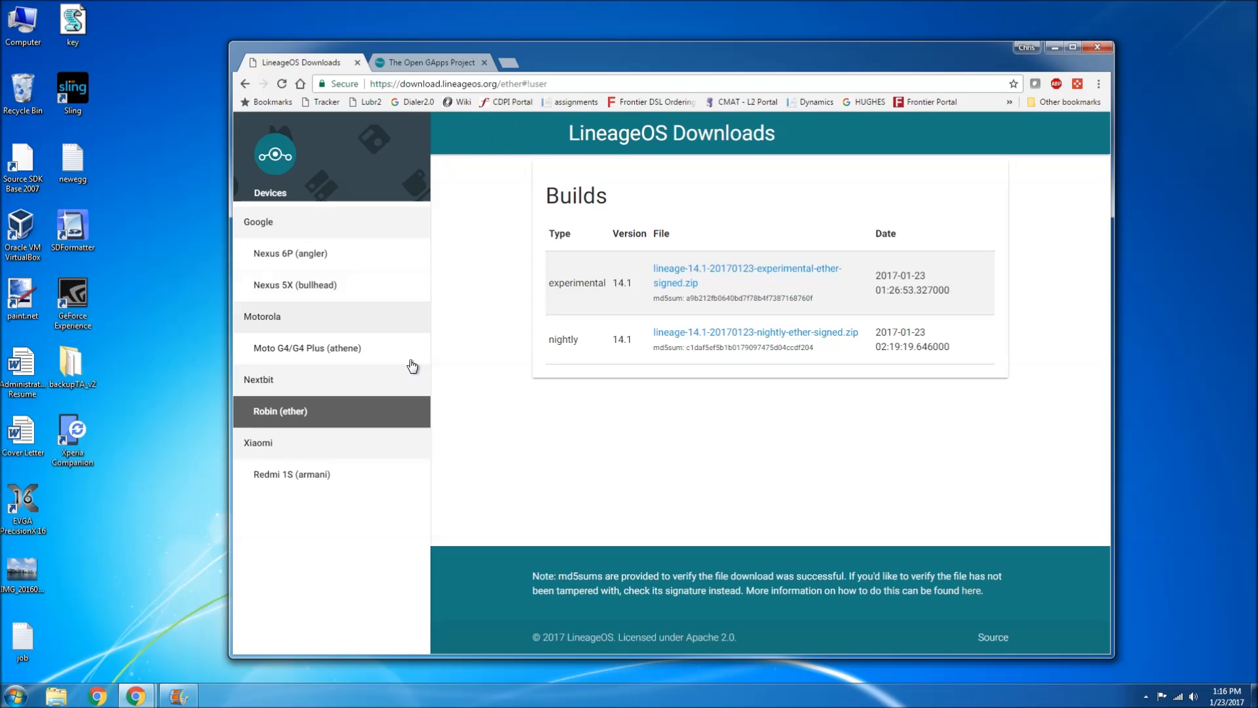
{"action": "mouse_move", "coordinate": [289, 415]}
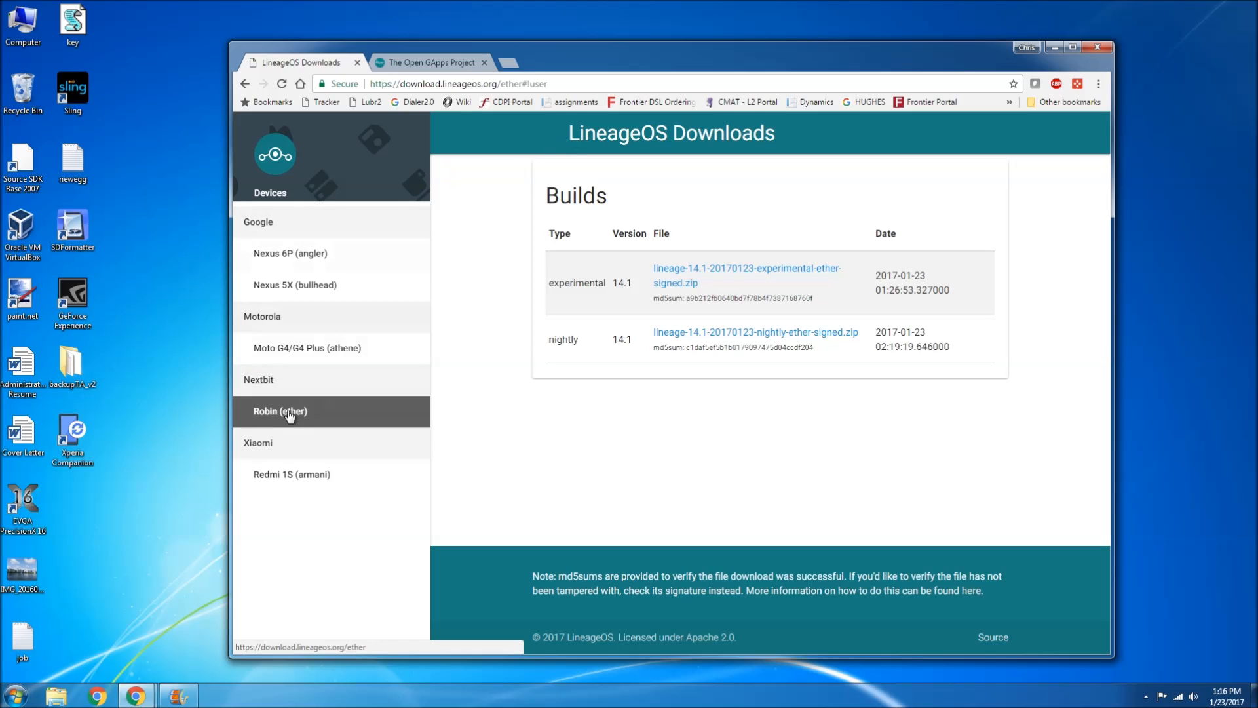
{"action": "mouse_move", "coordinate": [304, 420]}
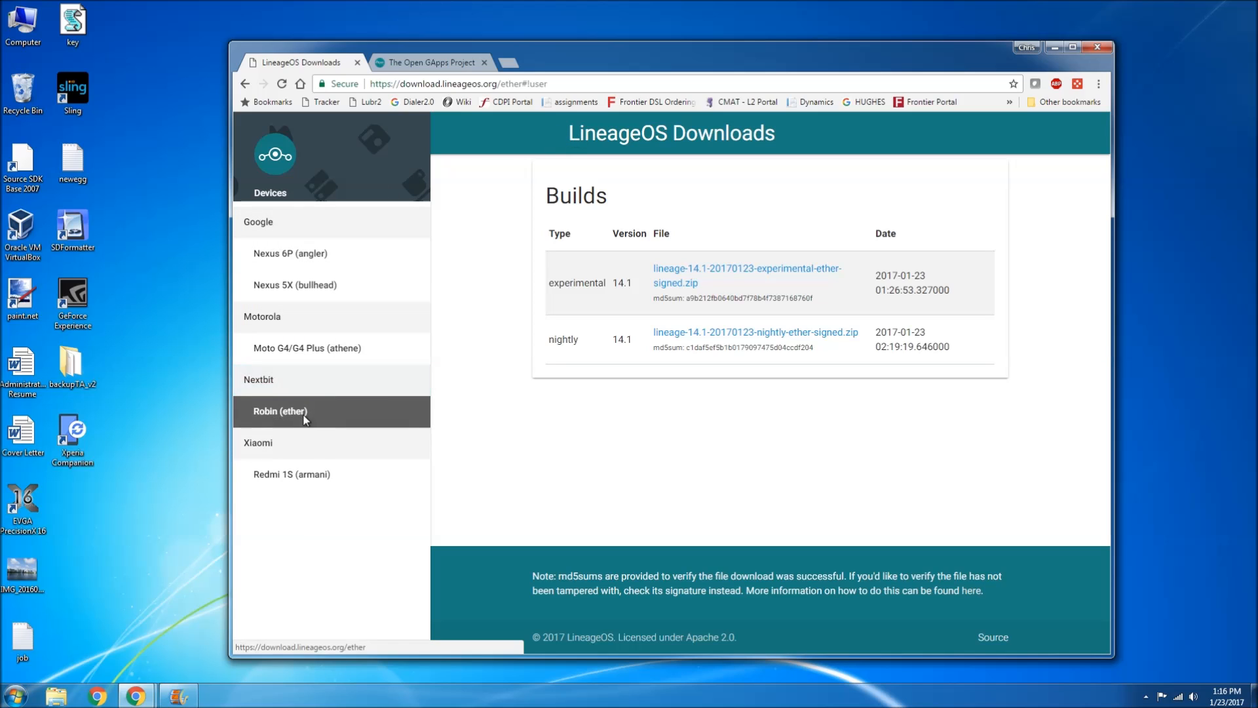
- Start saving the Robin (ether) lineage-14.1 nightly zip, with Downloads as the save location
{"action": "left_click", "coordinate": [756, 332]}
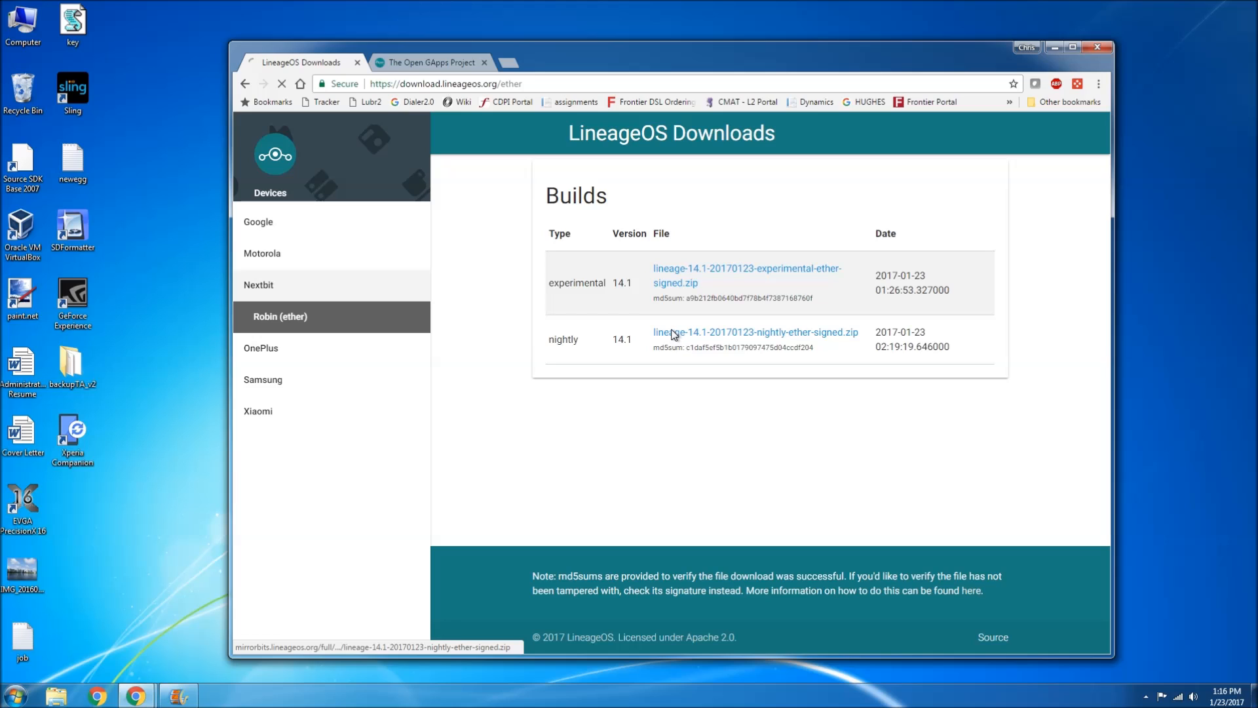
{"action": "left_click", "coordinate": [756, 333]}
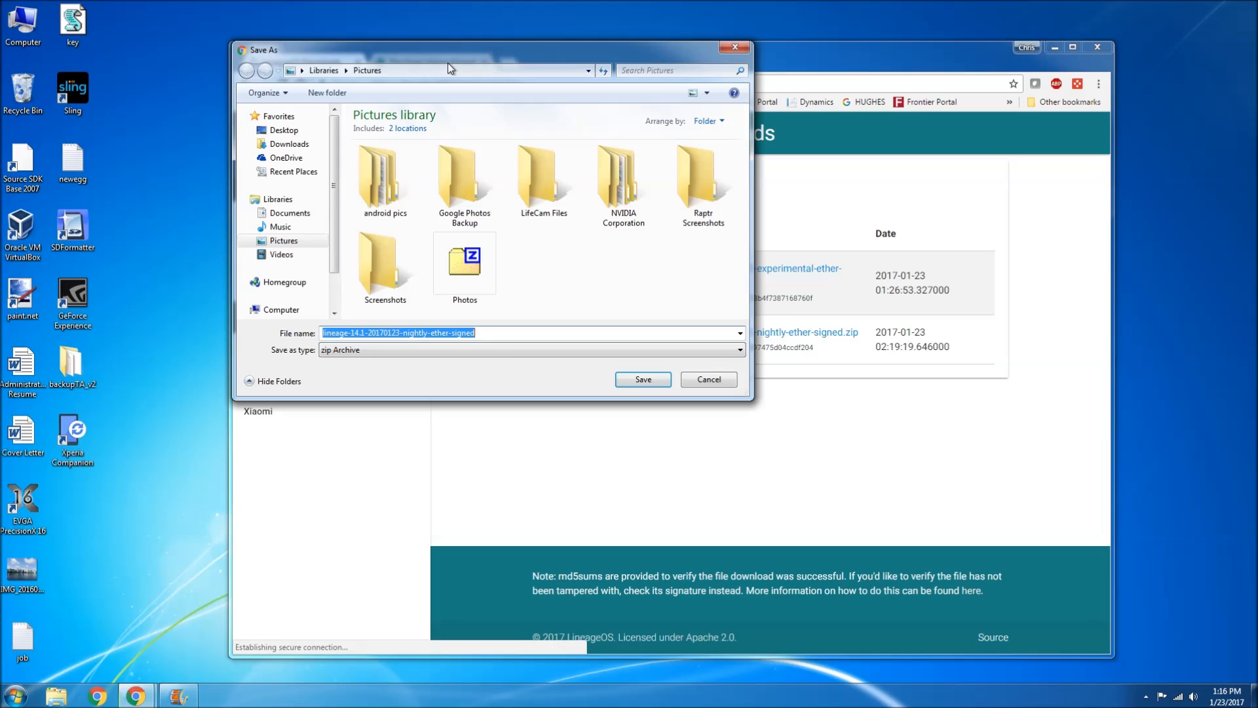
{"action": "left_click", "coordinate": [288, 144]}
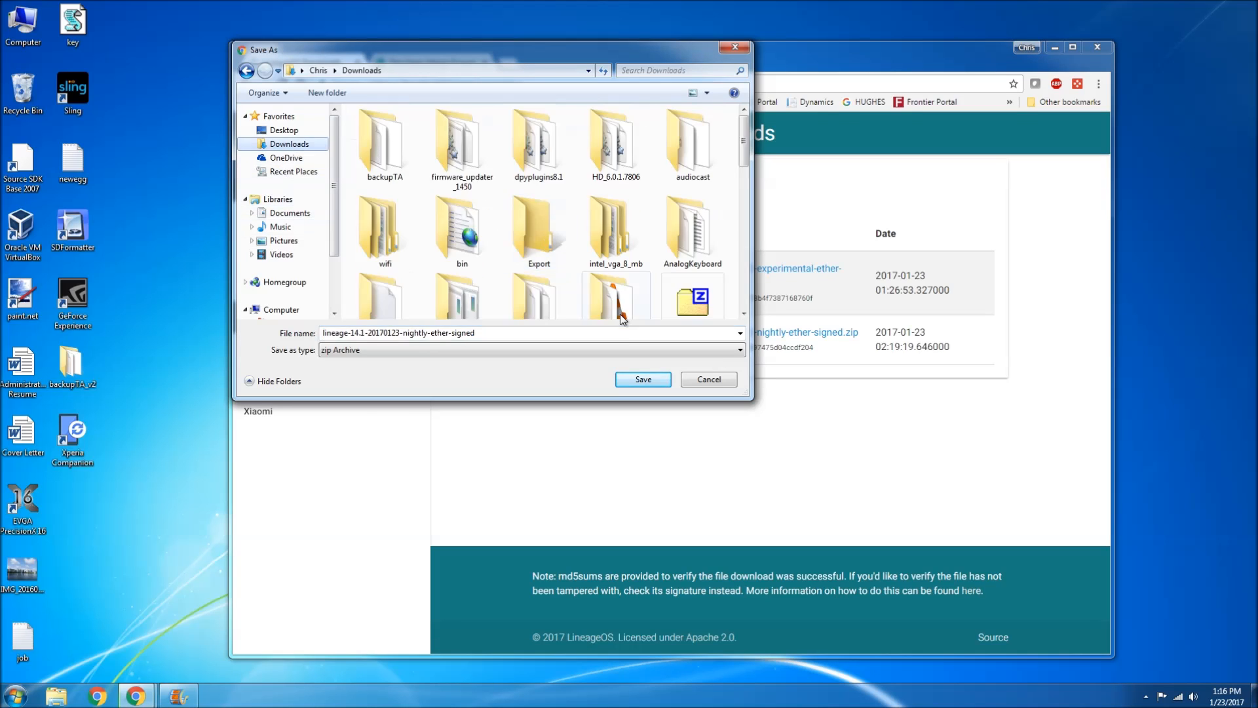
- Save the nightly build, then download Open GApps ARM64 7.1 stock to Downloads
{"action": "left_click", "coordinate": [643, 379]}
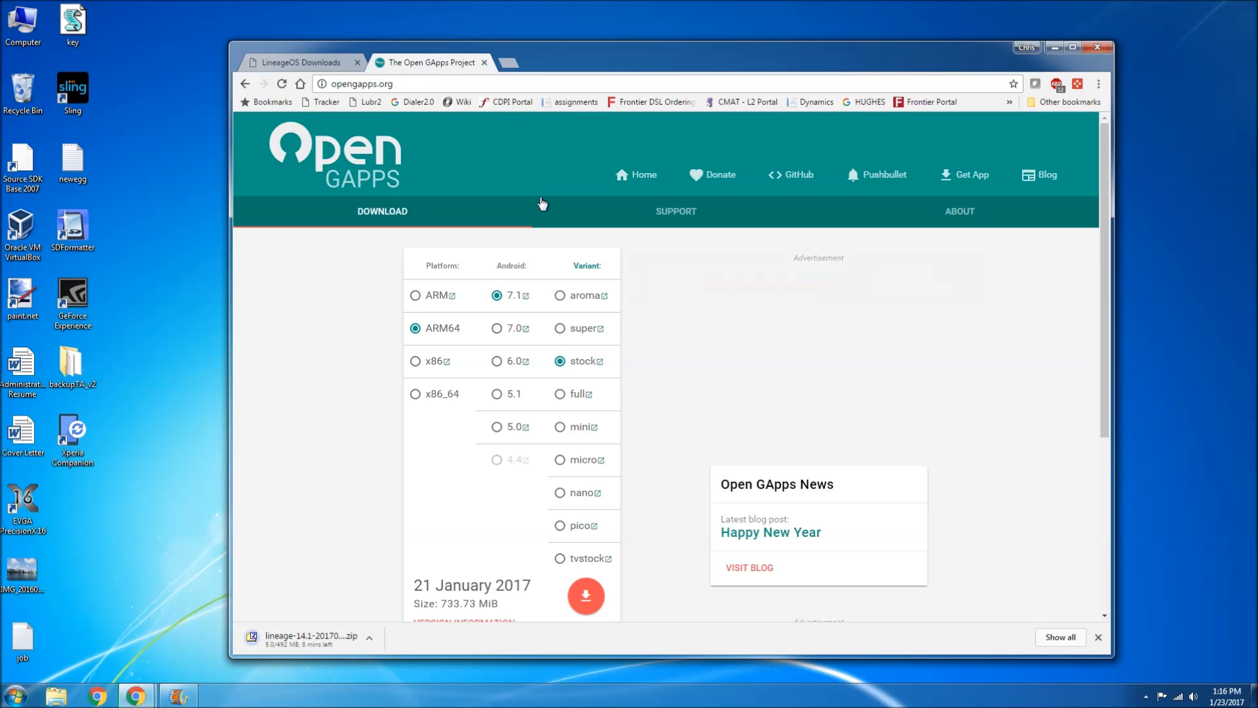
{"action": "mouse_move", "coordinate": [496, 358]}
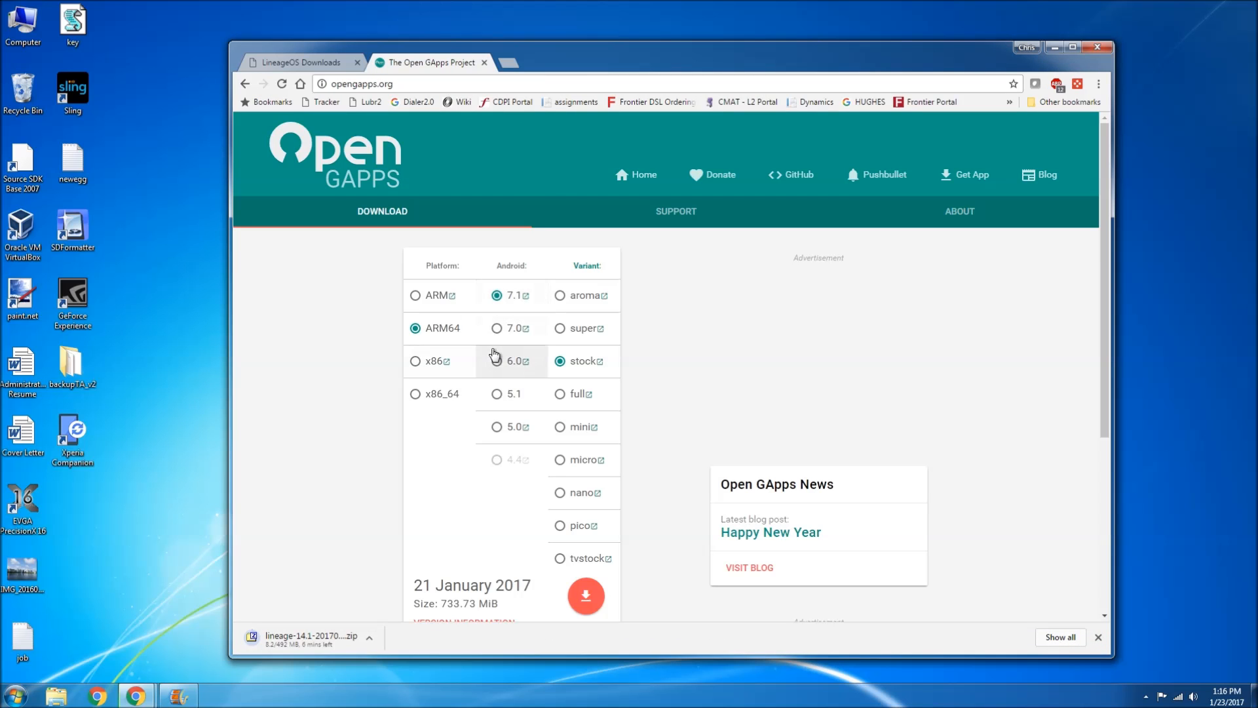
{"action": "mouse_move", "coordinate": [505, 327]}
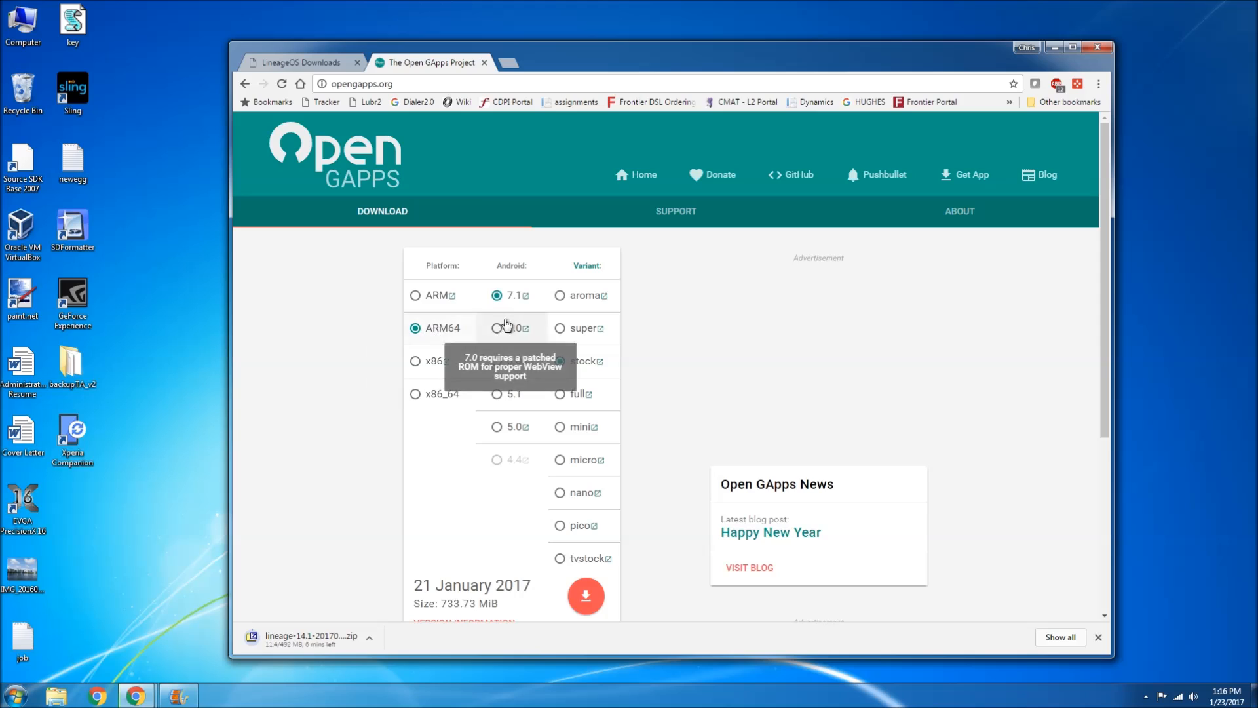
{"action": "left_click", "coordinate": [560, 361]}
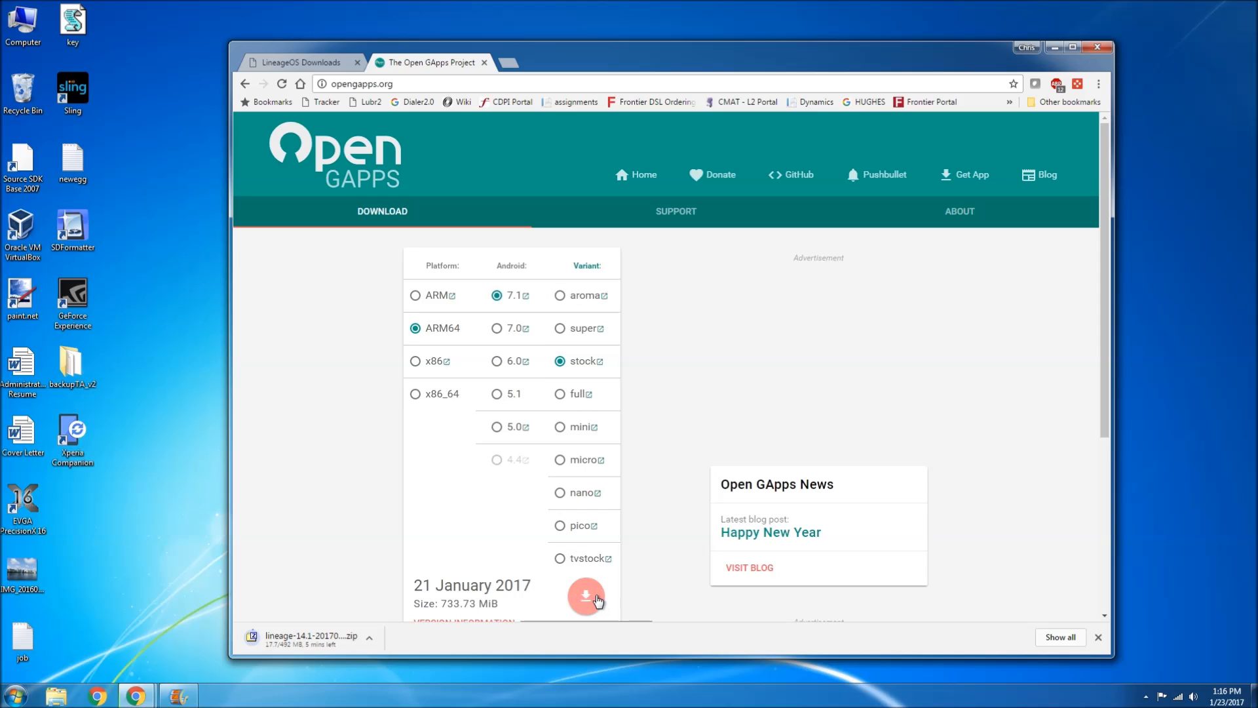
{"action": "left_click", "coordinate": [586, 596]}
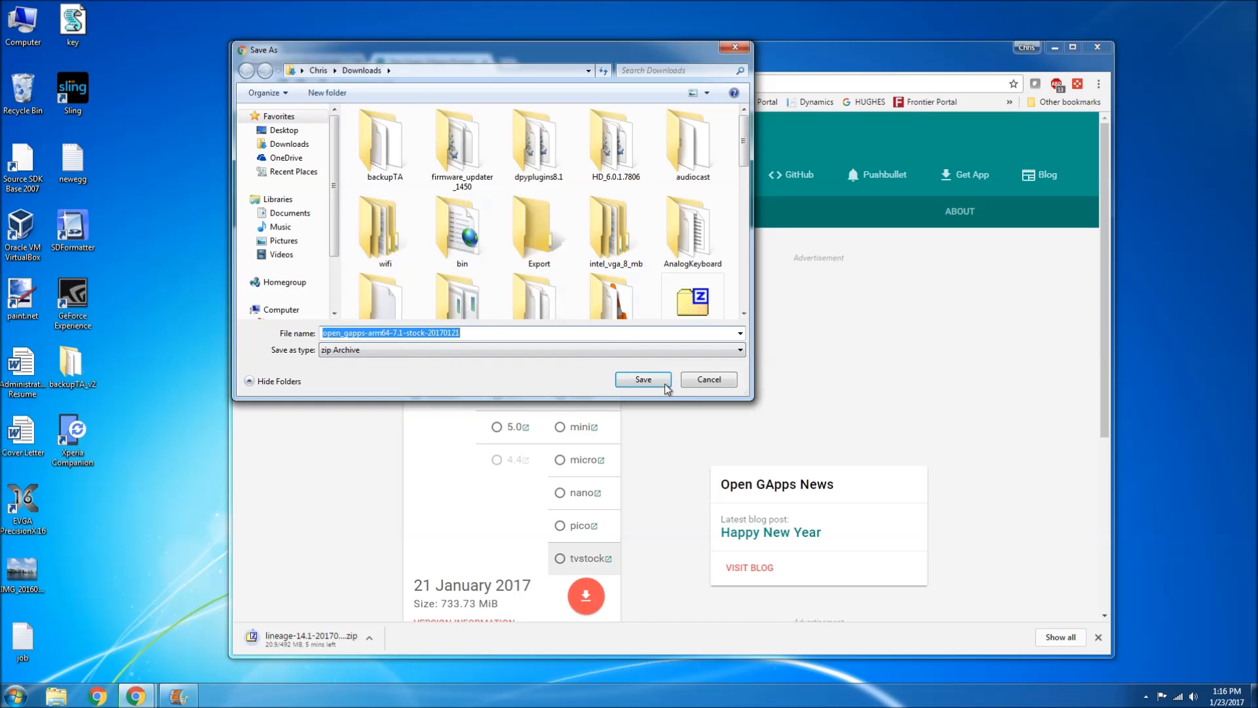
{"action": "left_click", "coordinate": [643, 379]}
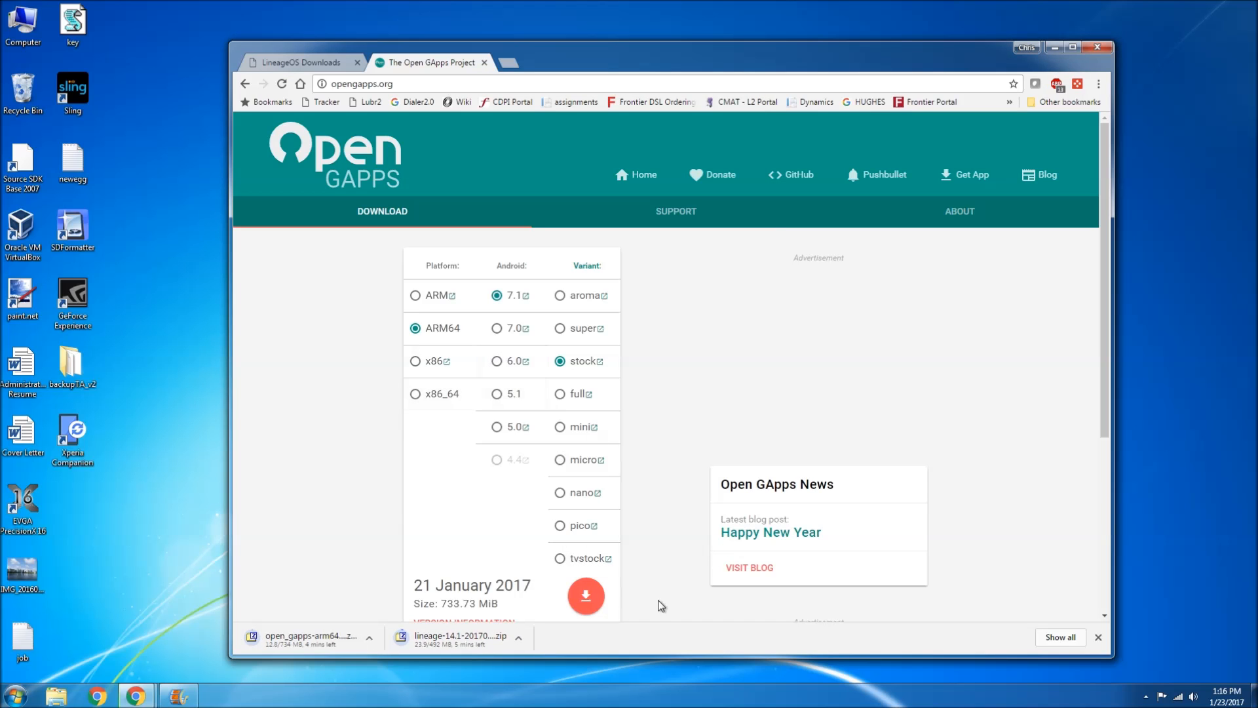
{"action": "mouse_move", "coordinate": [776, 516]}
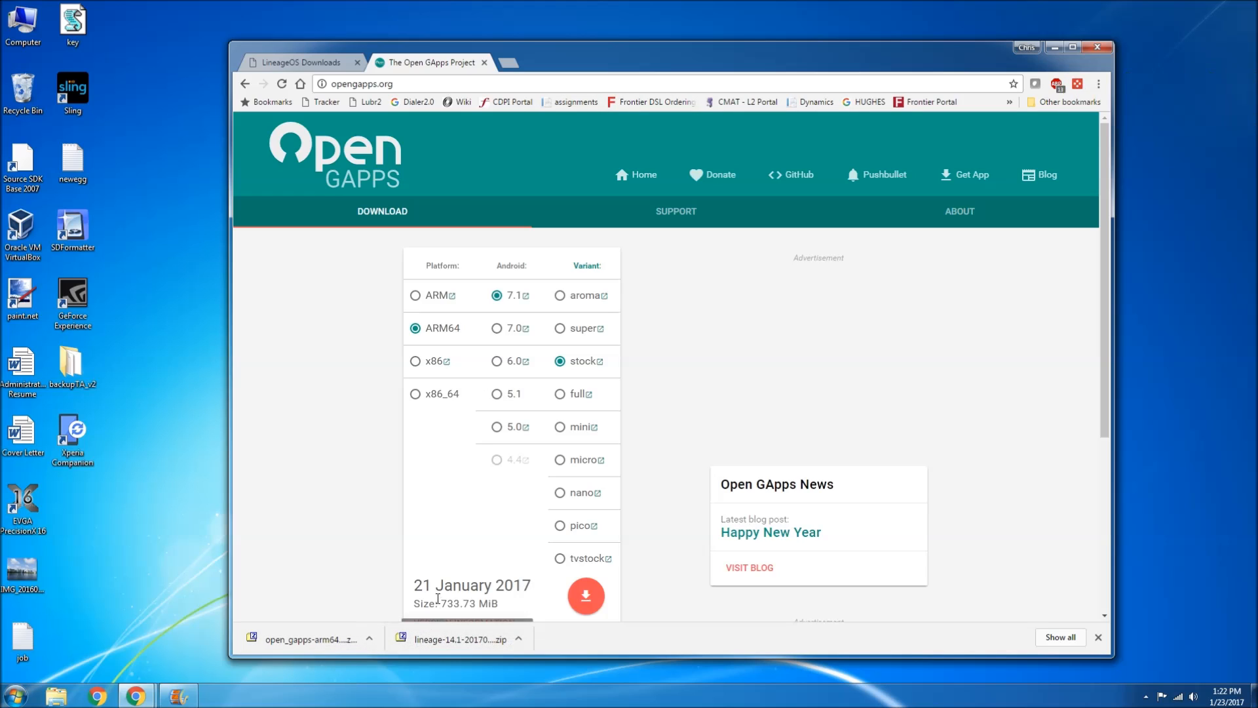
{"action": "mouse_move", "coordinate": [442, 601]}
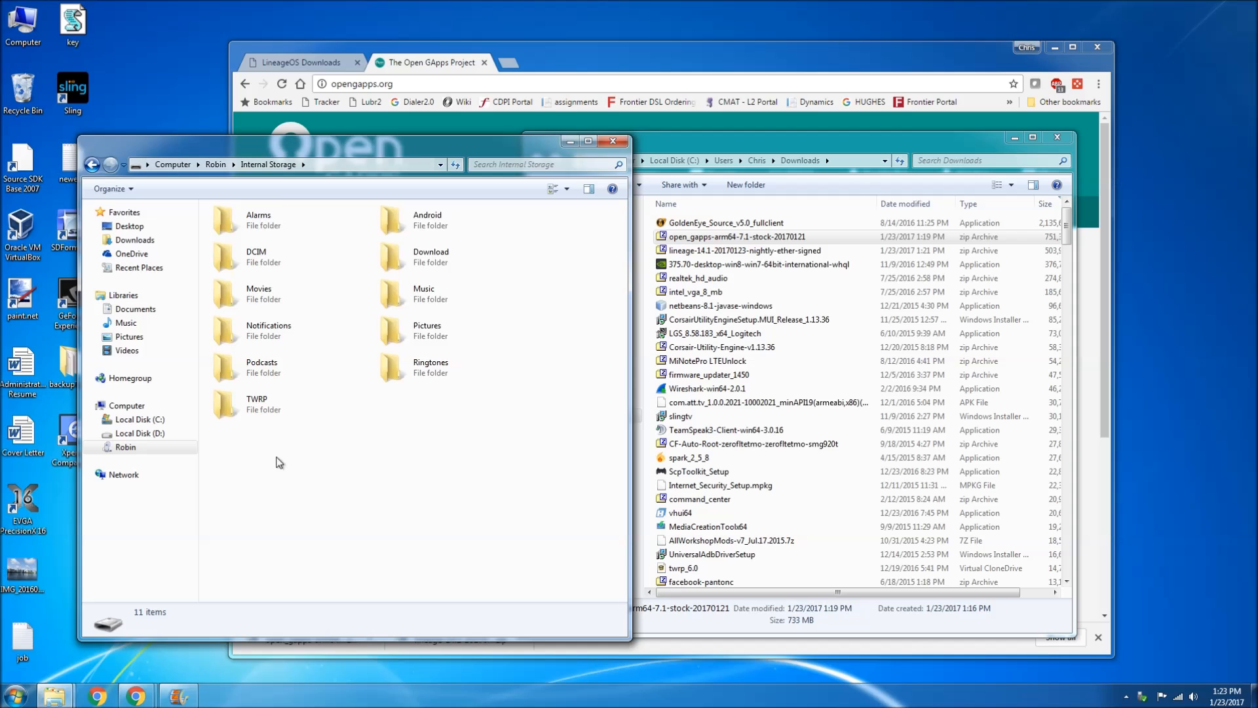
- Copy the LineageOS nightly and Open GApps zips from Downloads into Robin's TWRP folder
{"action": "double_click", "coordinate": [226, 403]}
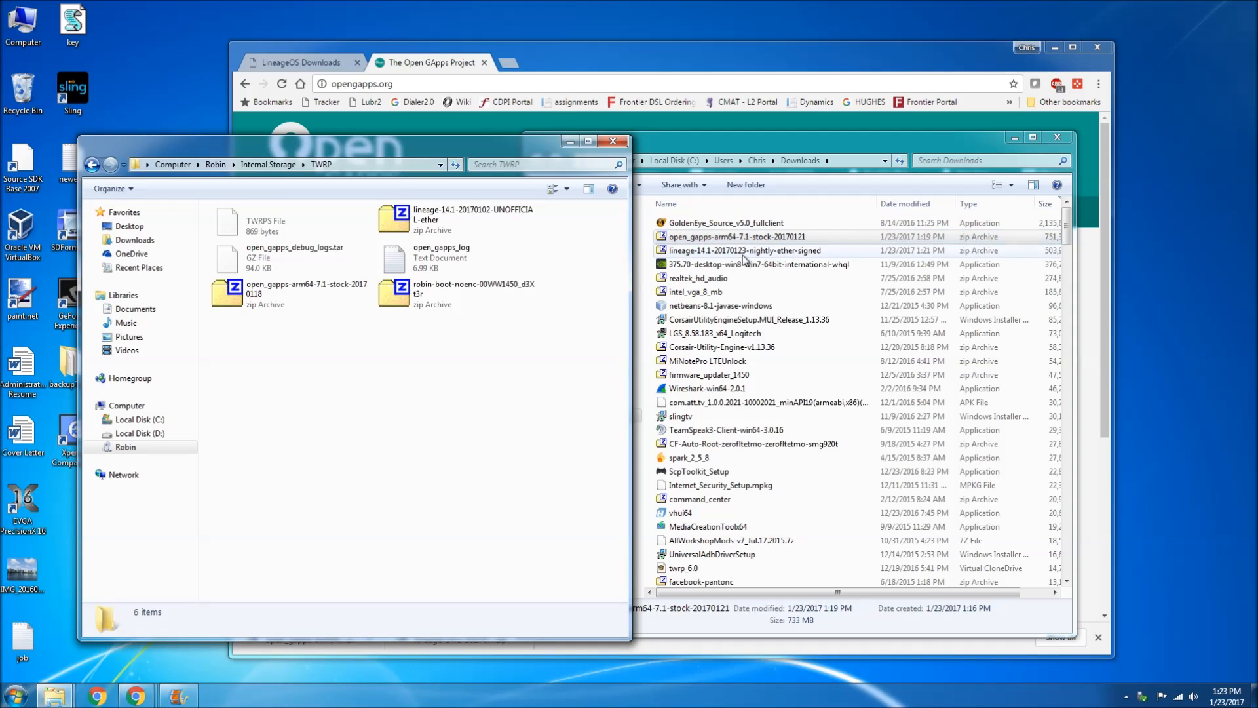
{"action": "left_click", "coordinate": [745, 251]}
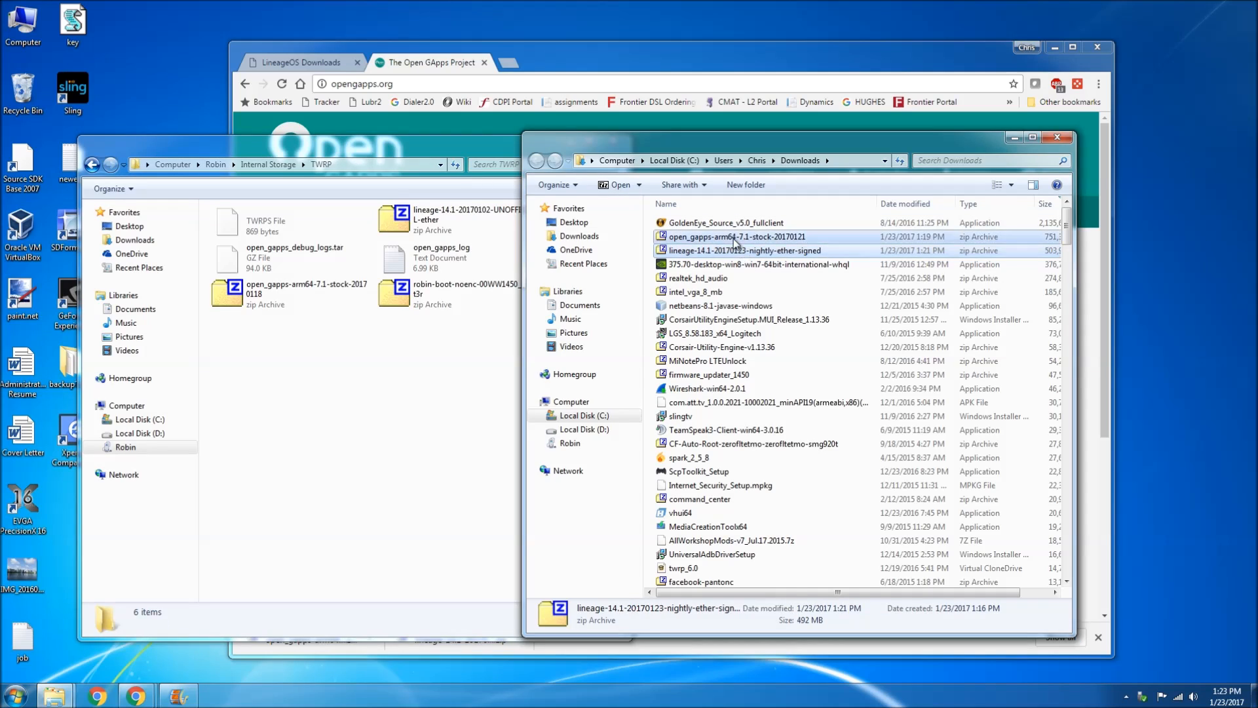
{"action": "left_click_drag", "start_coordinate": [737, 243], "coordinate": [392, 418]}
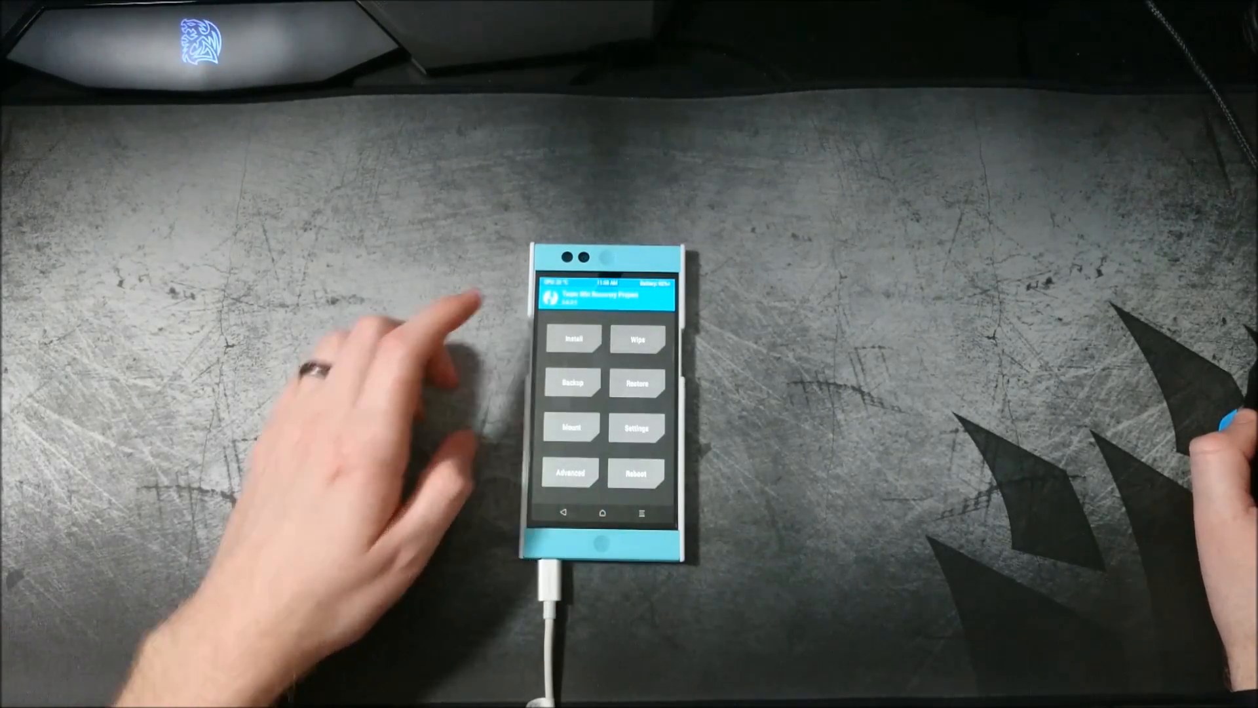
- Pick the LineageOS 14.1 nightly zip from TWRP's Install list to flash
{"action": "left_click", "coordinate": [572, 338]}
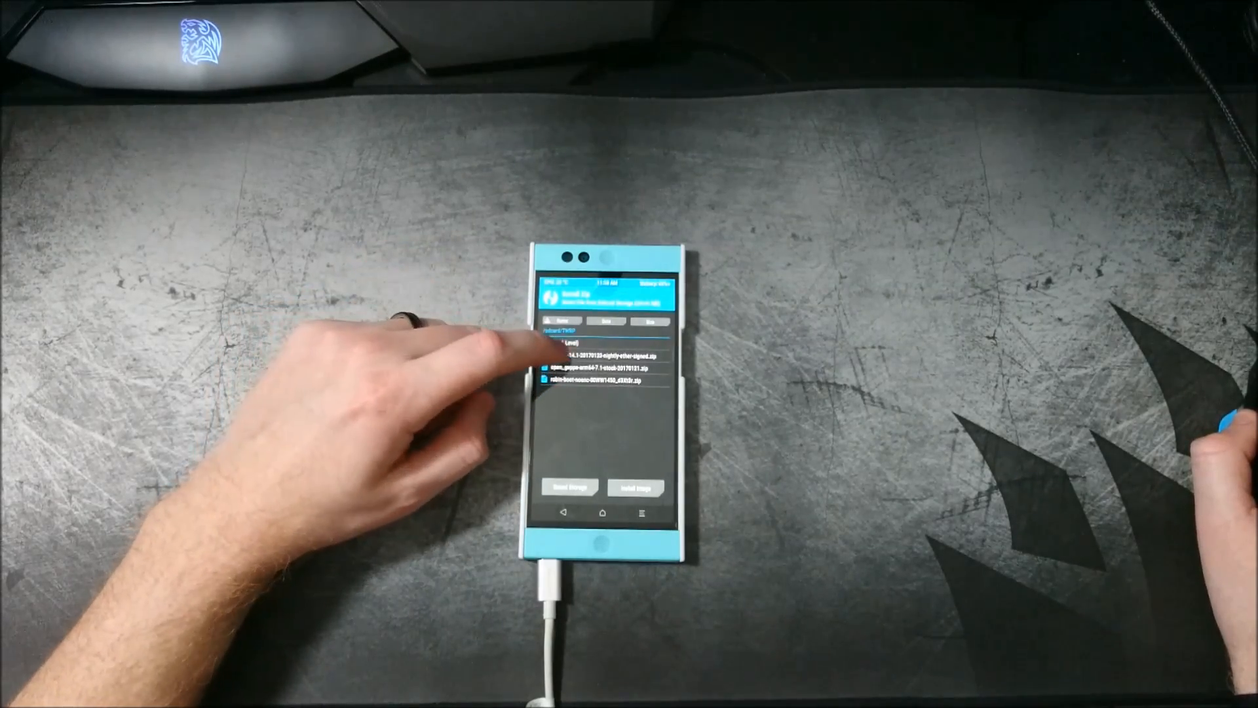
{"action": "left_click", "coordinate": [611, 352]}
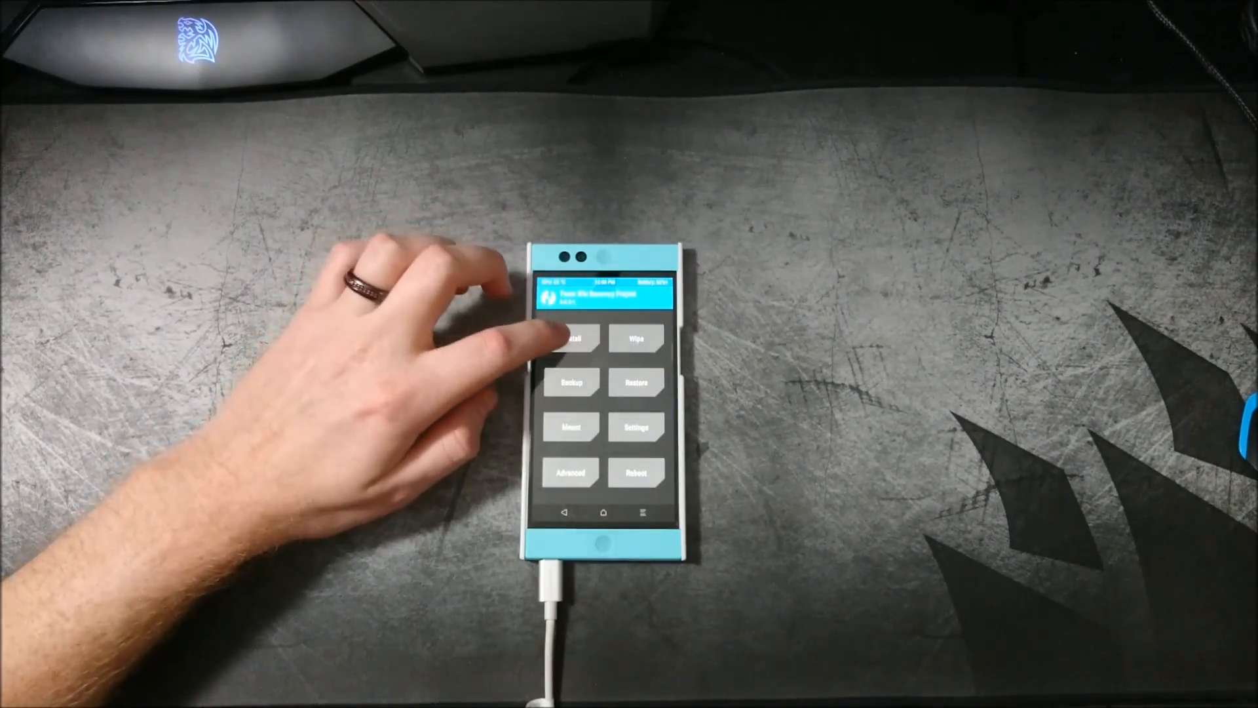
- Reopen TWRP's Install file browser listing the zip files
{"action": "left_click", "coordinate": [574, 342]}
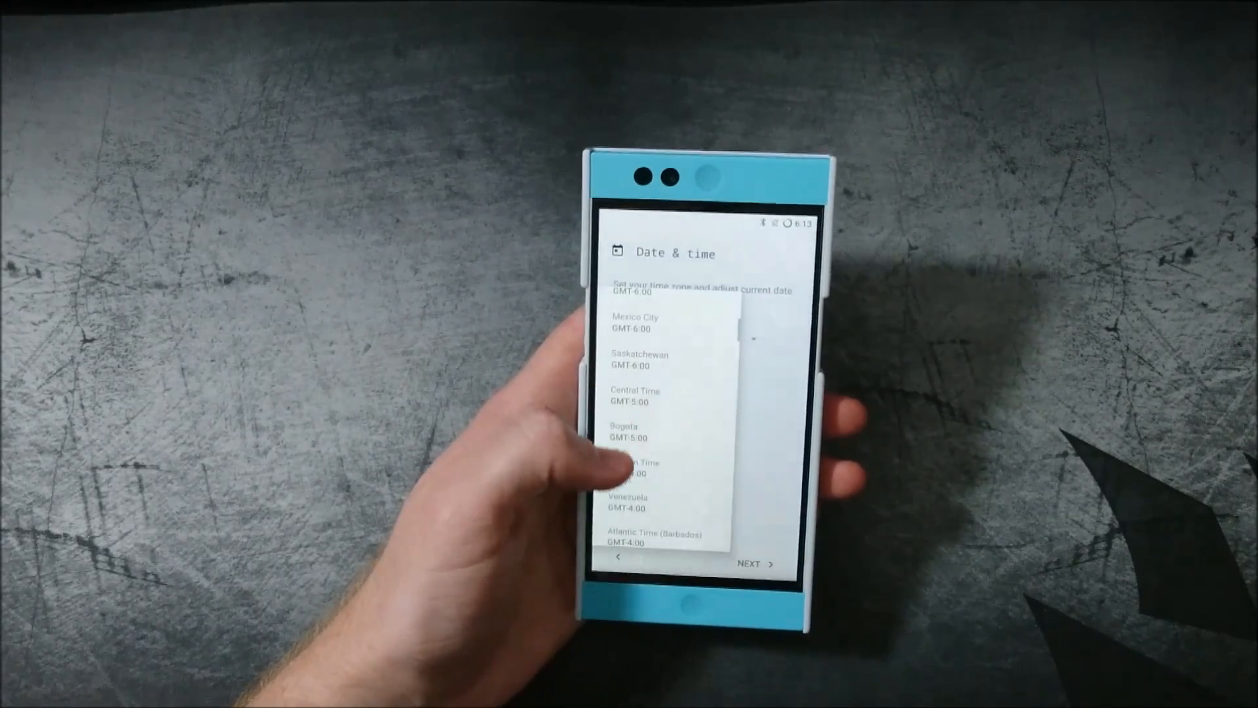
- Set time zone to Eastern Time, date to 1/23/16, time 1:39 PM, and continue
{"action": "left_click", "coordinate": [639, 465]}
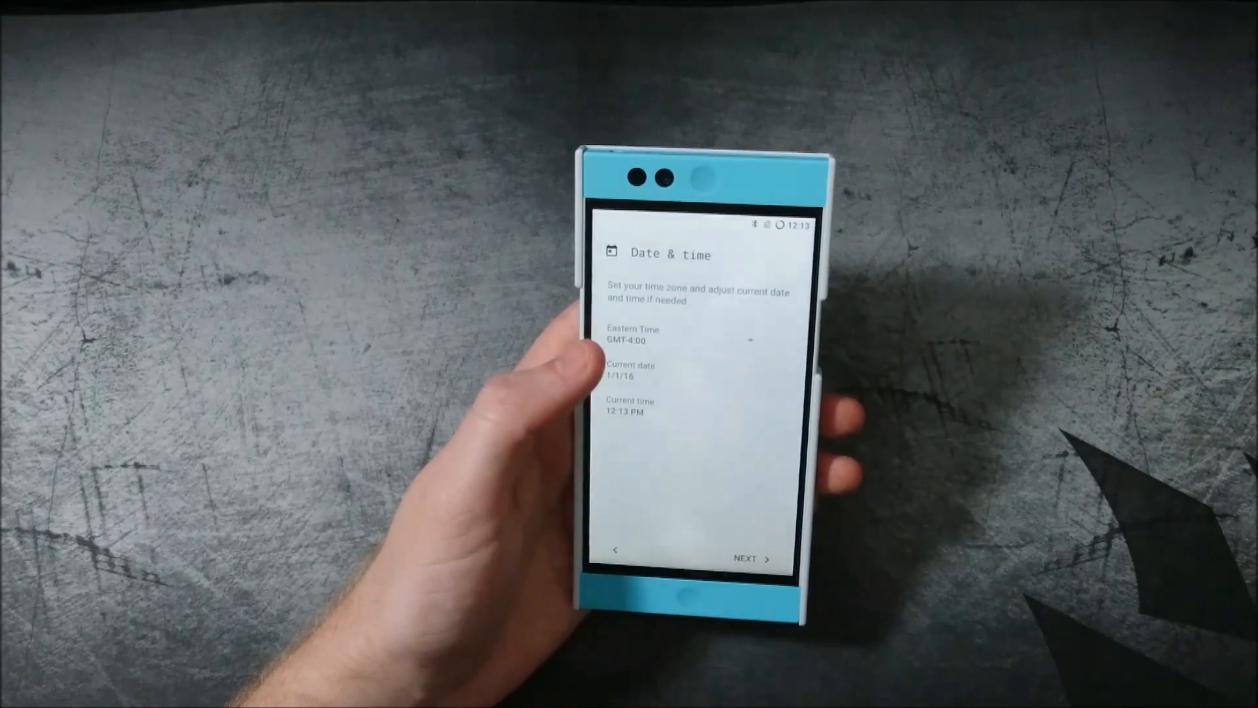
{"action": "left_click", "coordinate": [626, 374]}
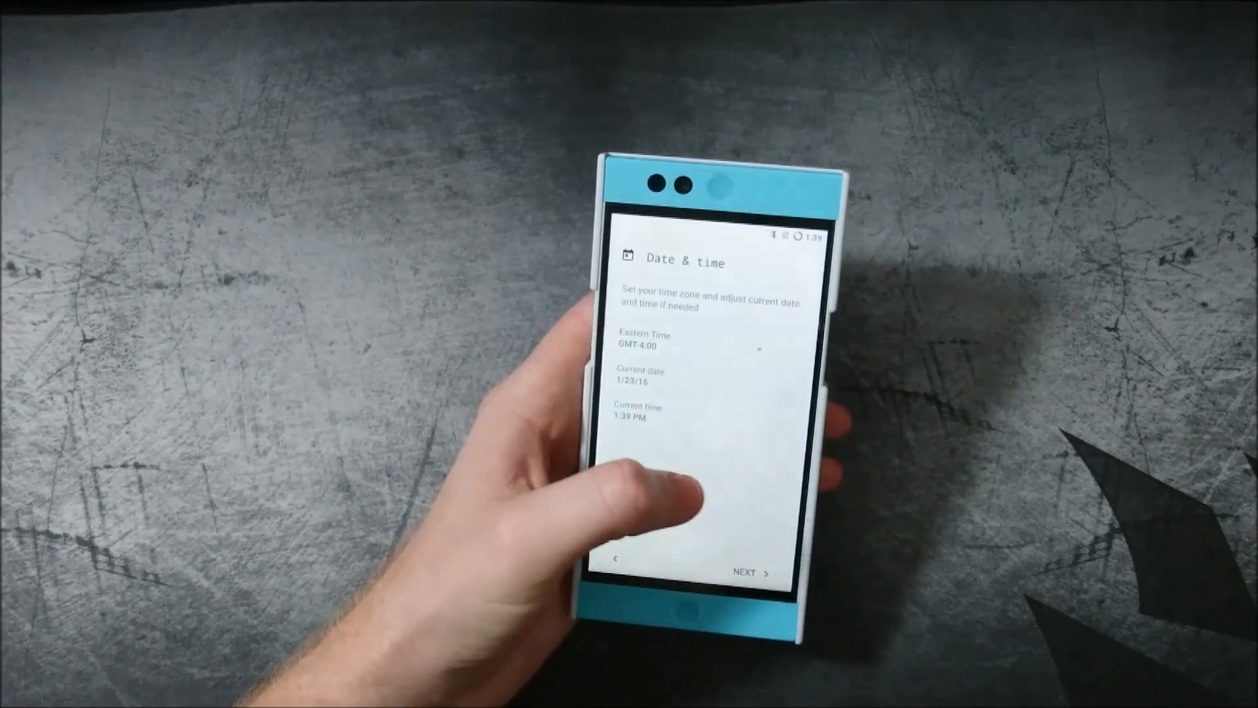
{"action": "left_click", "coordinate": [748, 570]}
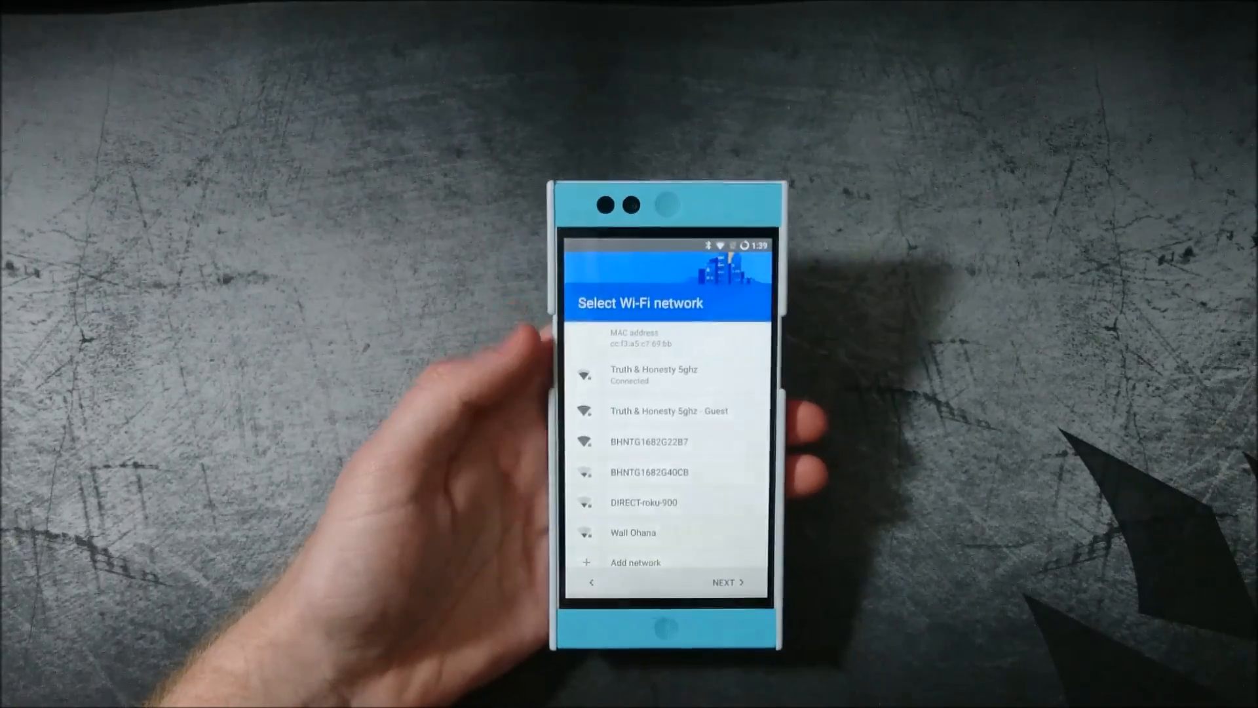
- Continue past Wi-Fi setup while connected to Truth & Honesty 5ghz
{"action": "left_click", "coordinate": [722, 582]}
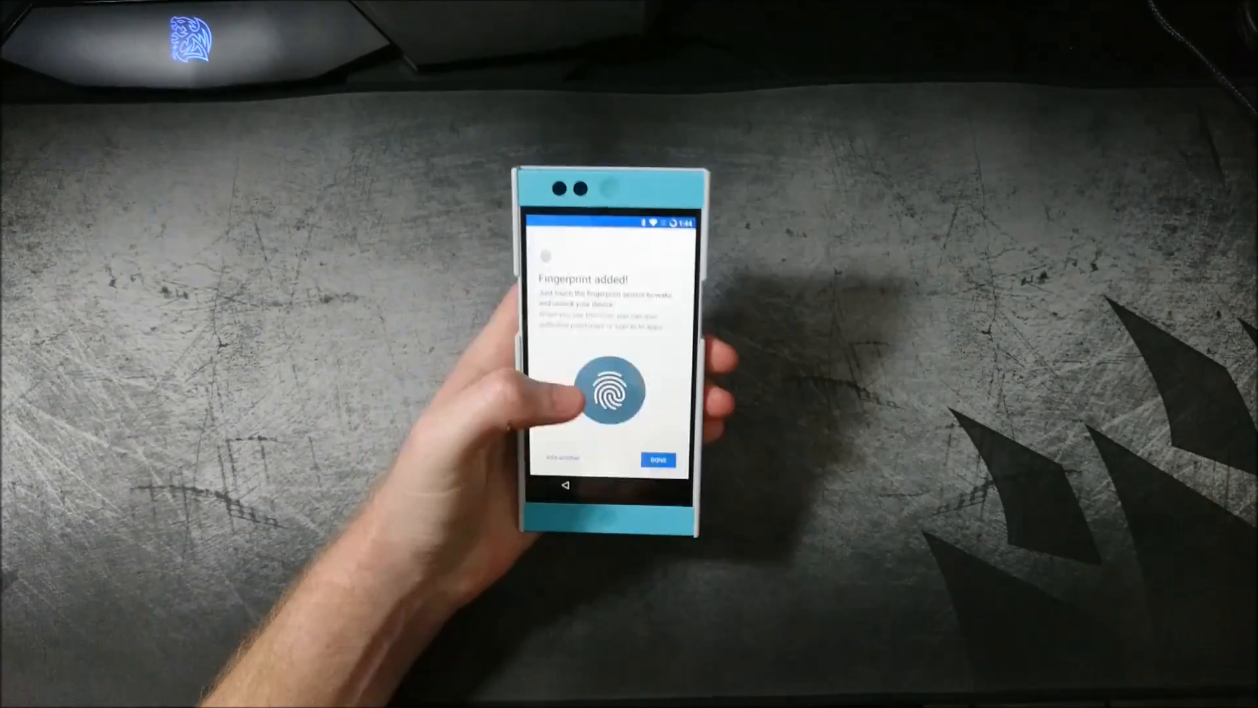
- Tap DONE on 'Fingerprint added!' to complete enrollment
{"action": "left_click", "coordinate": [658, 459]}
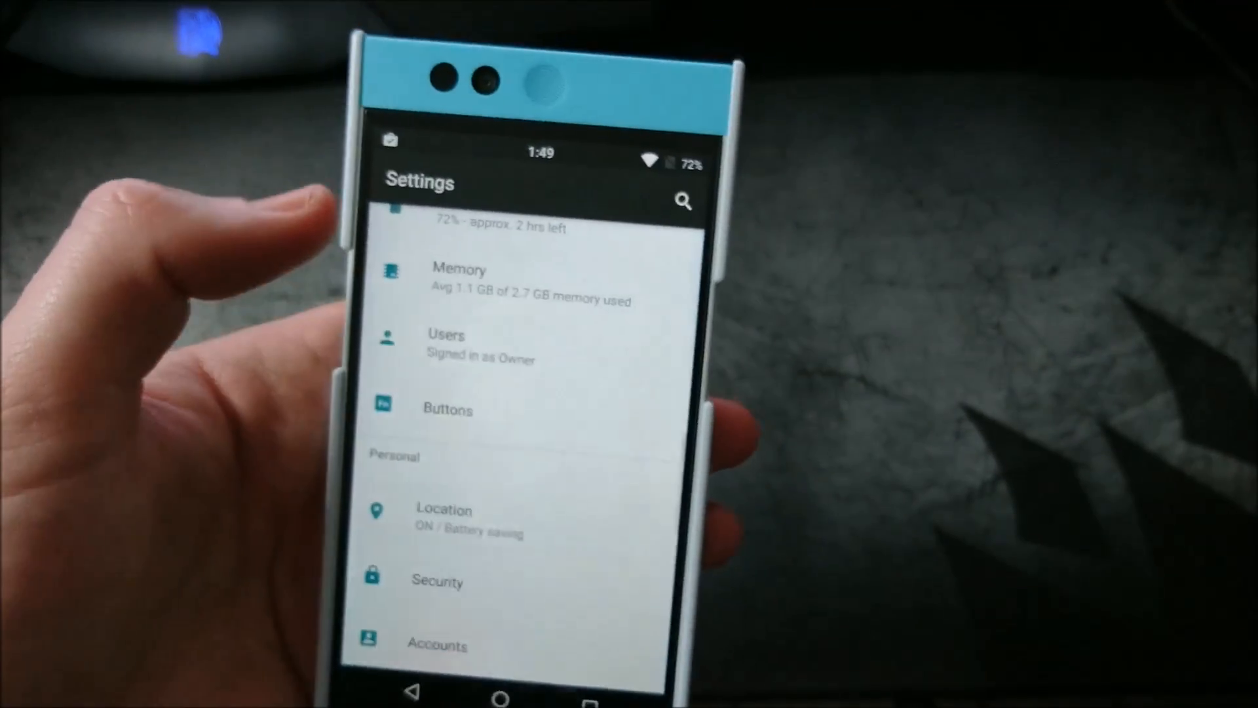
- View the Buttons settings, then go to the Display settings page
{"action": "left_click", "coordinate": [443, 519]}
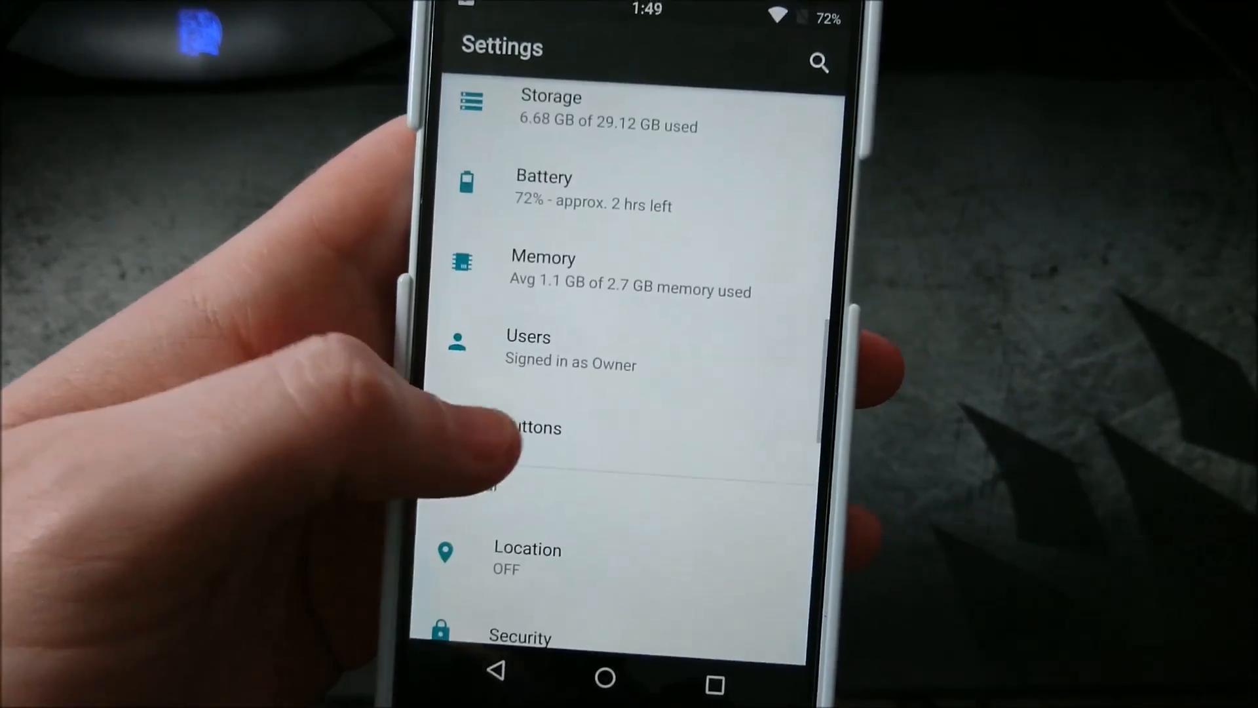
{"action": "left_click", "coordinate": [540, 428]}
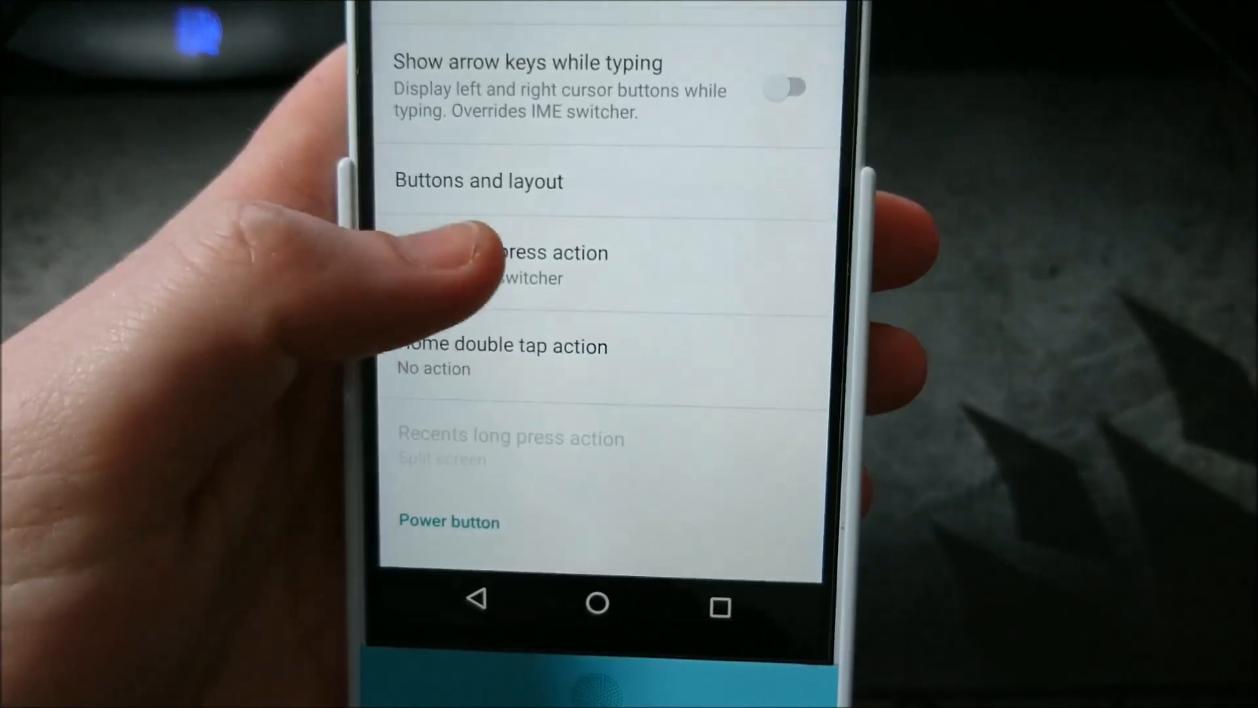
{"action": "left_click", "coordinate": [535, 258]}
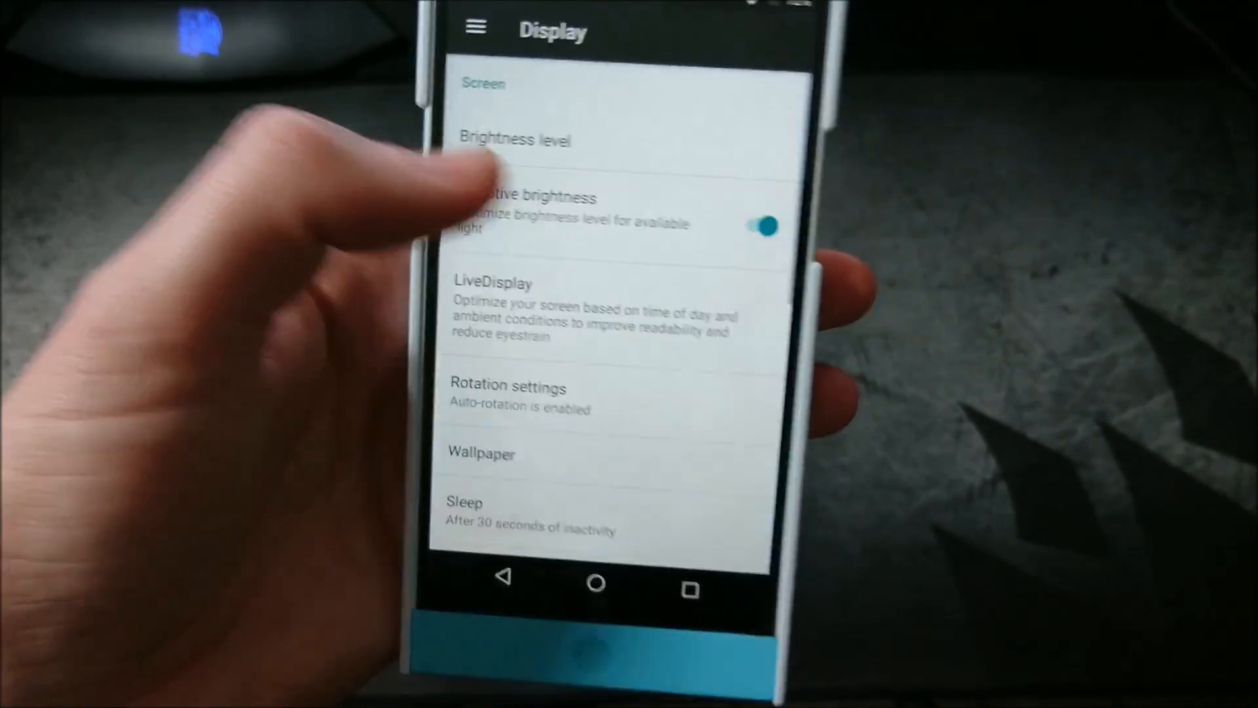
- Review LiveDisplay colour temperatures (day 6500K, night 4800K) unchanged, then return to Display settings
{"action": "left_click", "coordinate": [763, 226]}
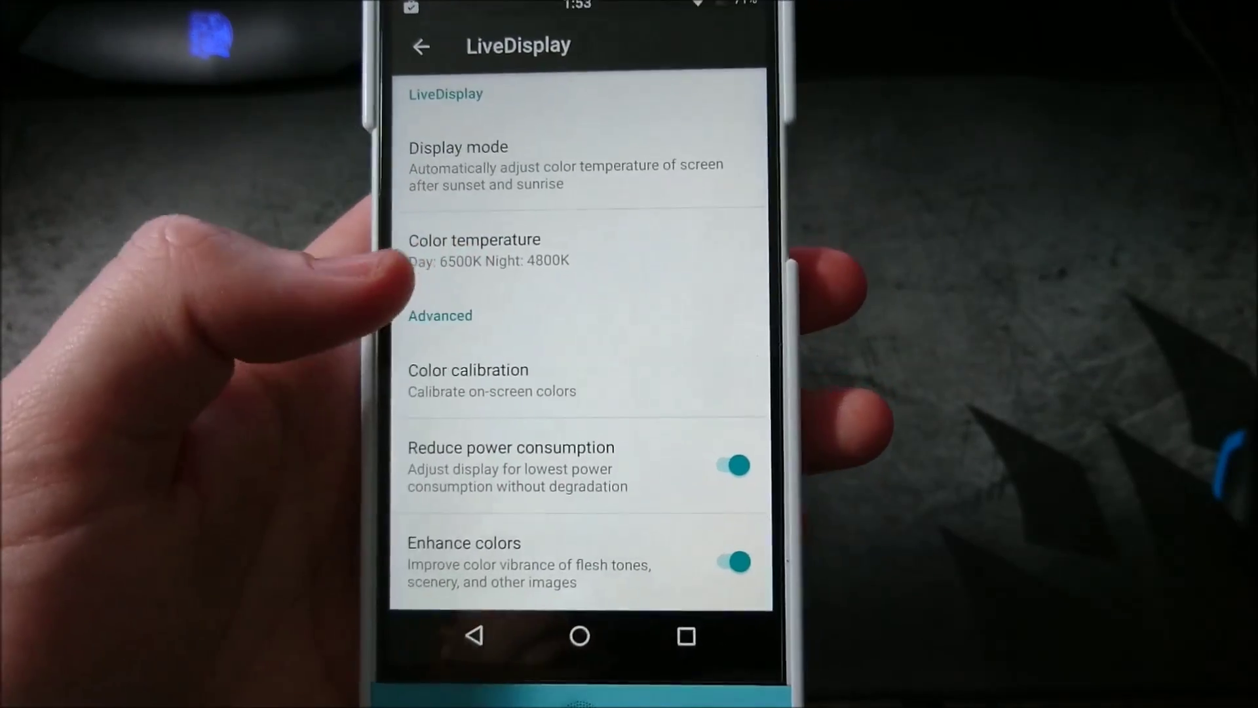
{"action": "left_click", "coordinate": [457, 146]}
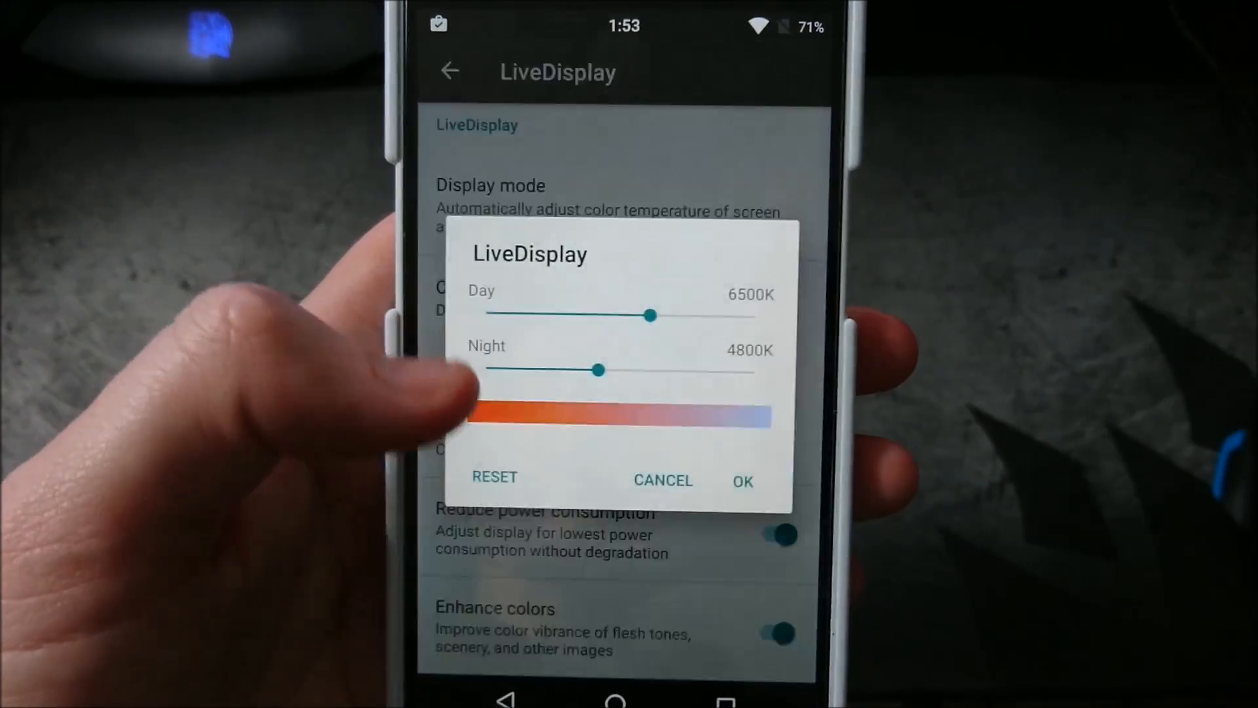
{"action": "left_click", "coordinate": [742, 480]}
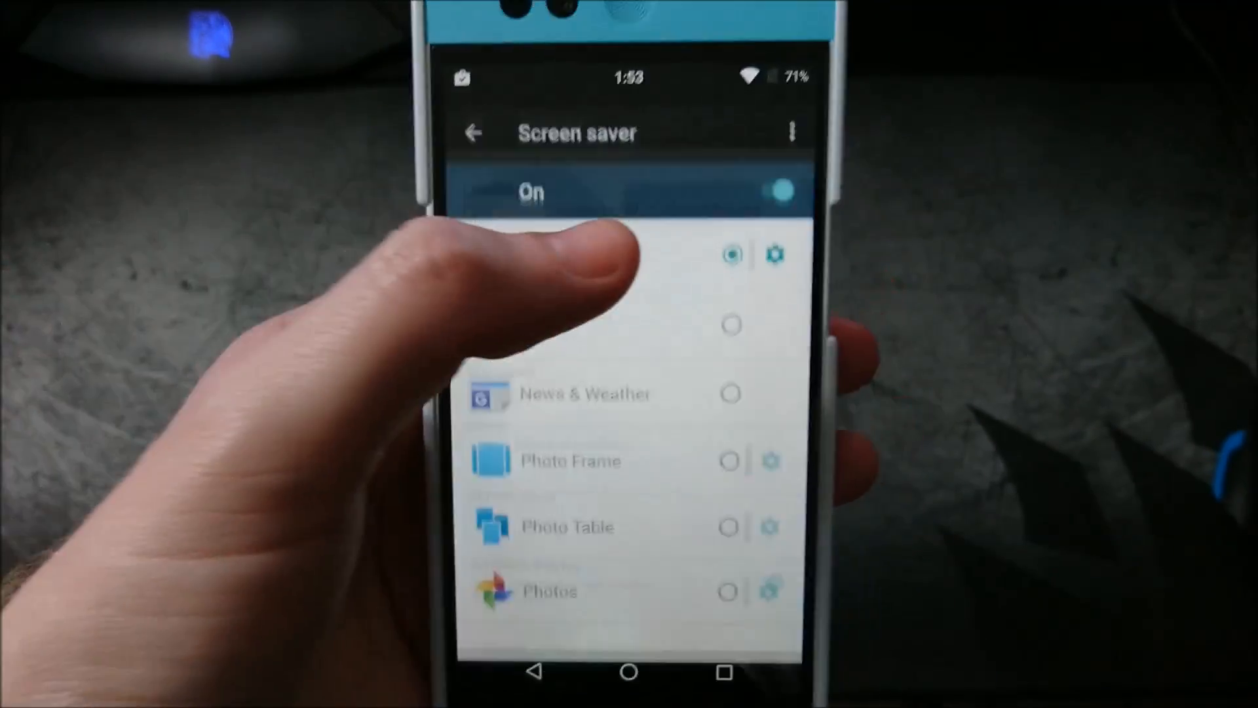
{"action": "left_click", "coordinate": [474, 132]}
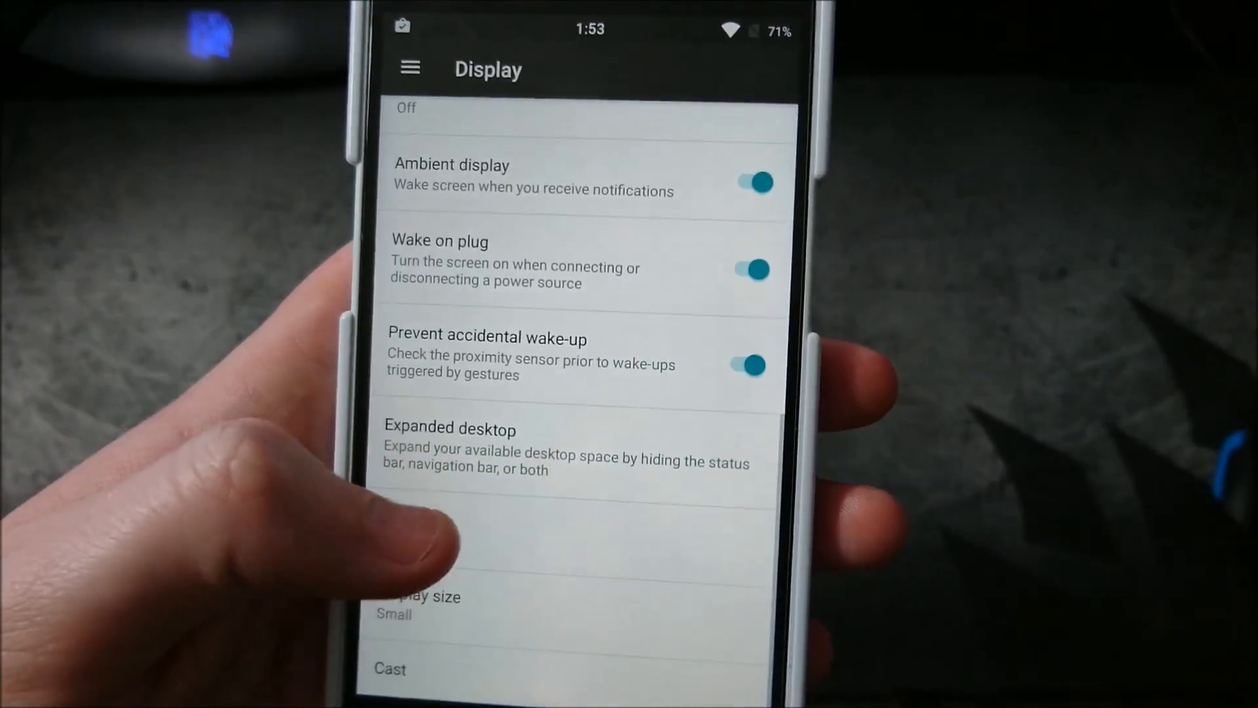
- Preview the display size setting, left at Small, then leave the preview
{"action": "left_click", "coordinate": [417, 611]}
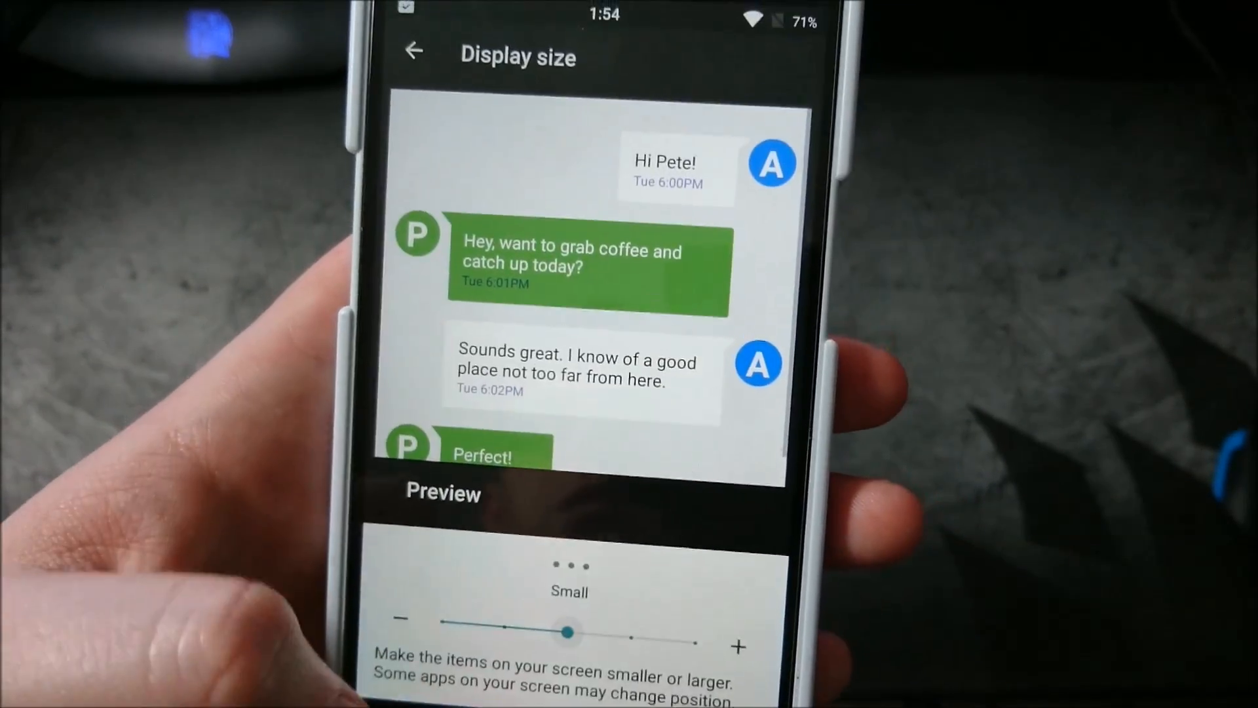
{"action": "left_click", "coordinate": [415, 52]}
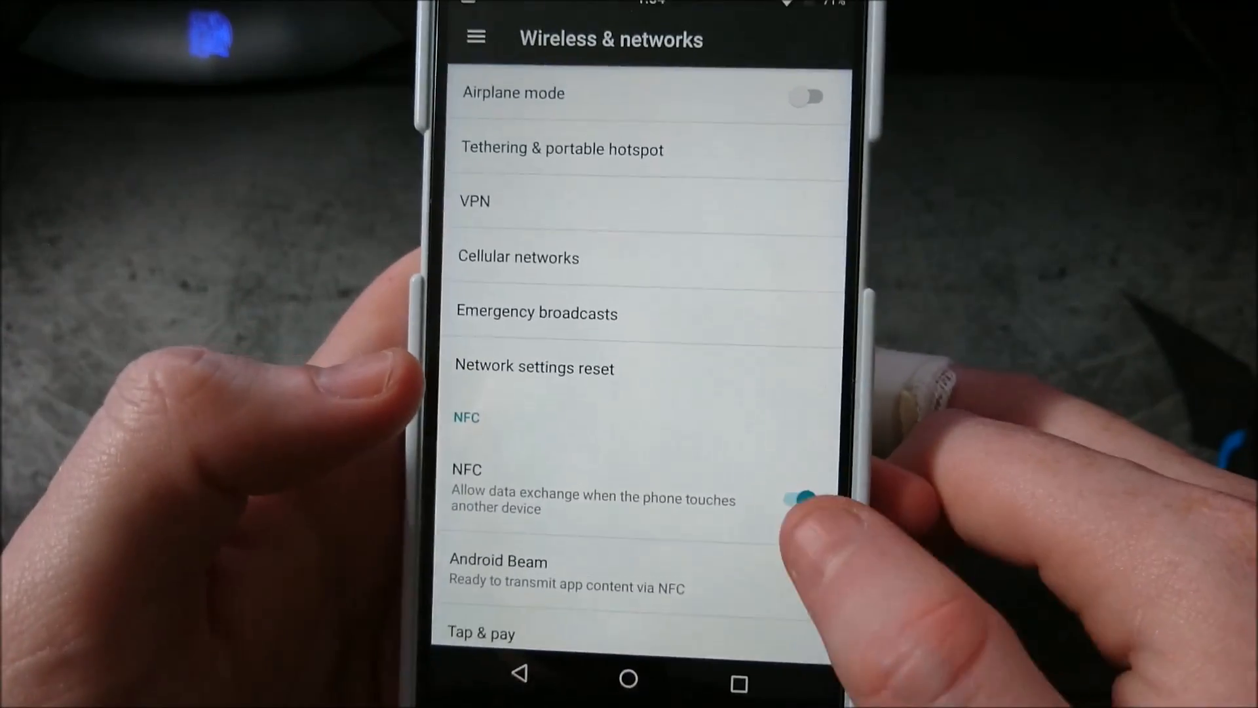
- Return to the main Settings list and scroll down toward Battery
{"action": "left_click", "coordinate": [802, 497]}
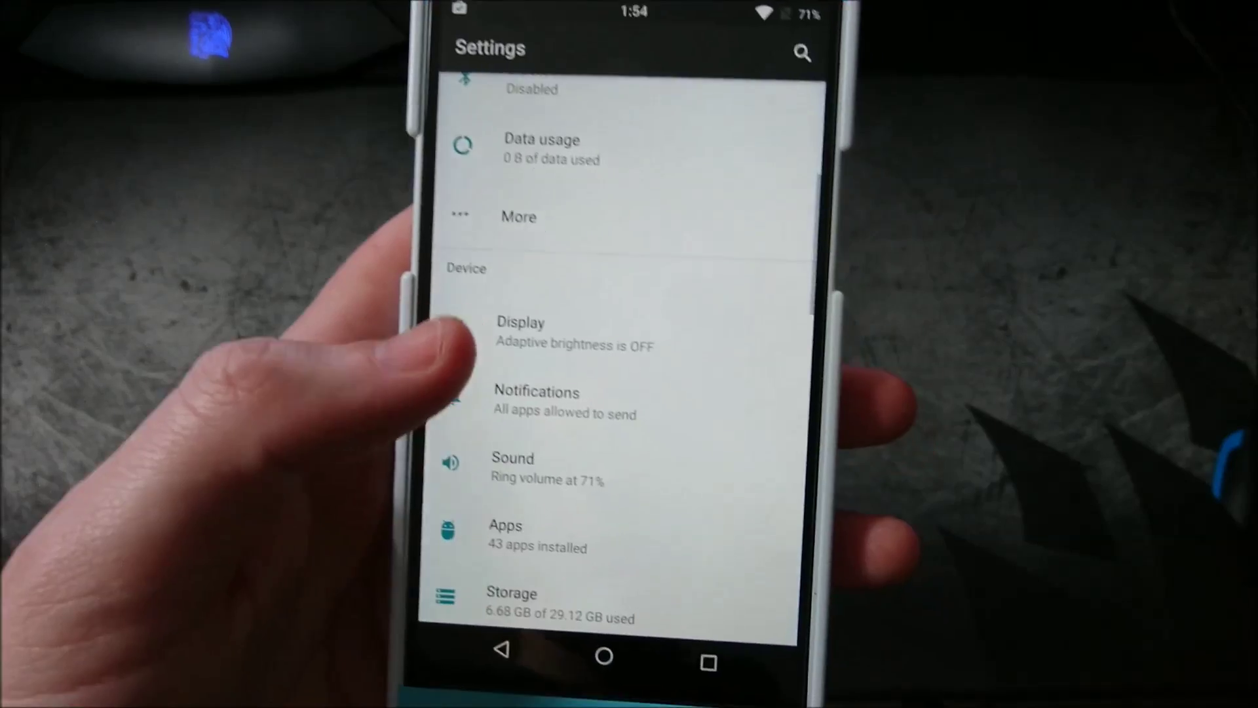
{"action": "scroll", "scroll_direction": "down", "scroll_amount": 3}
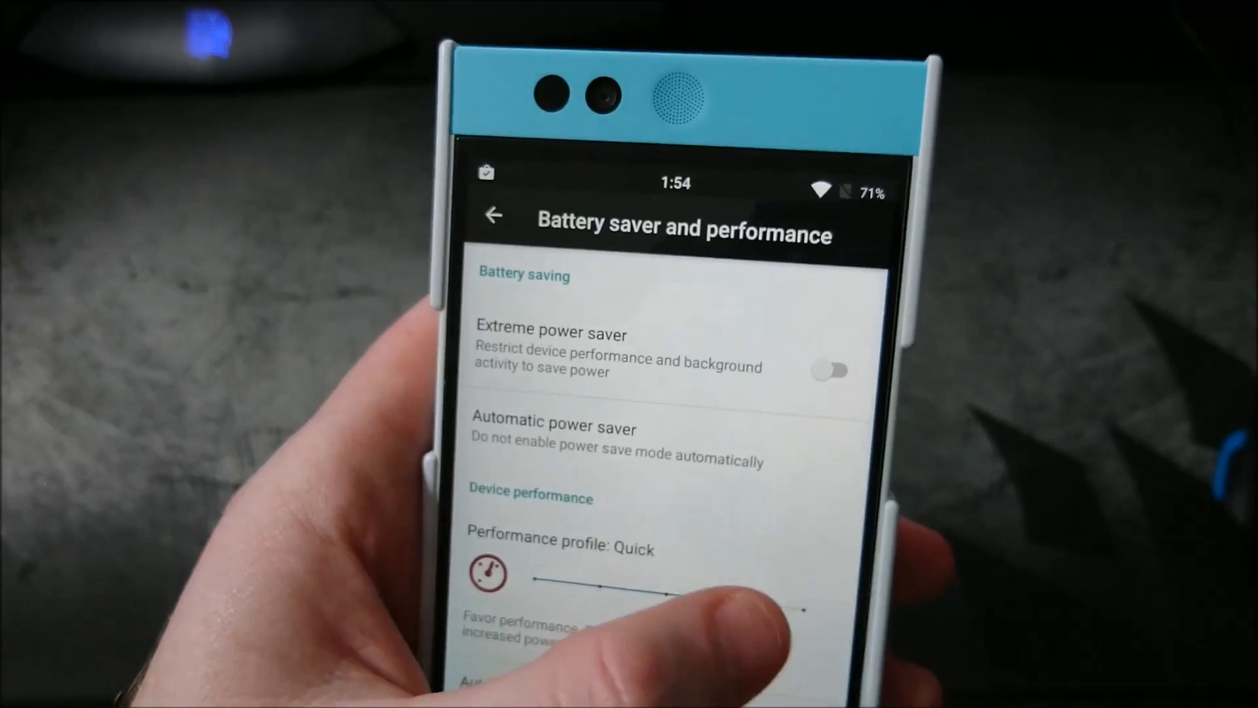
{"action": "left_click", "coordinate": [833, 369]}
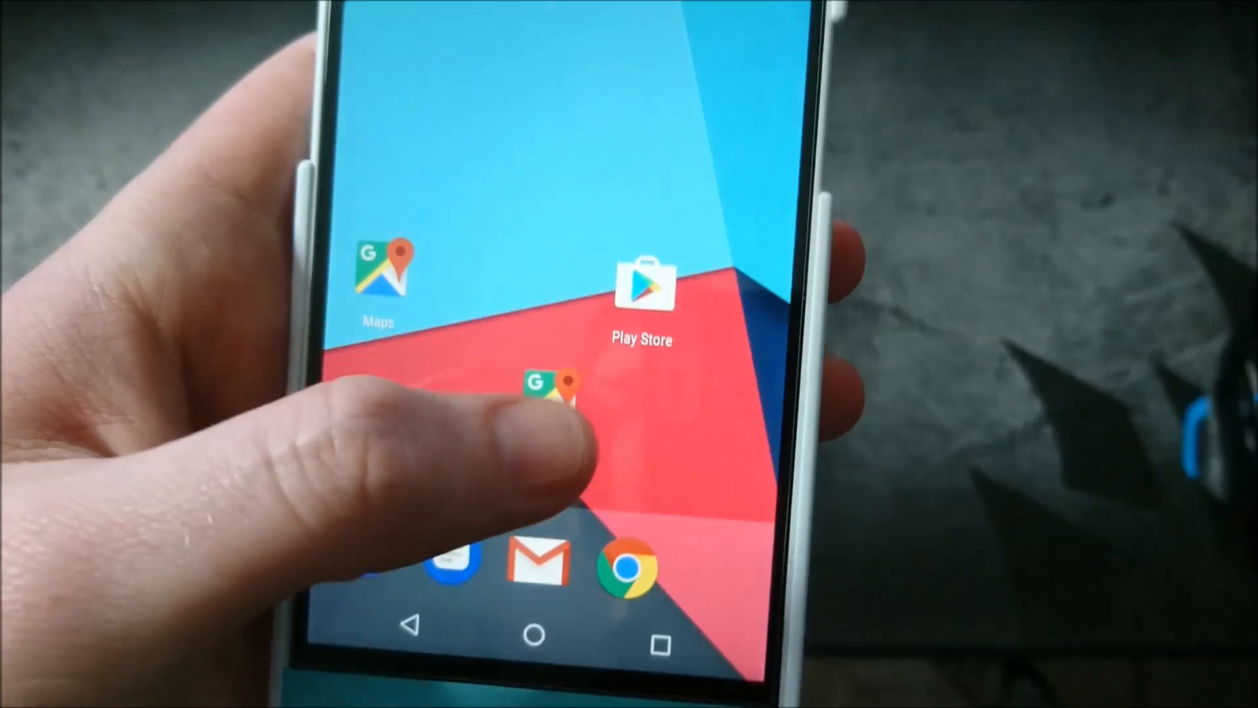
- Open the app drawer and scroll the installed apps toward Settings
{"action": "left_click", "coordinate": [550, 390]}
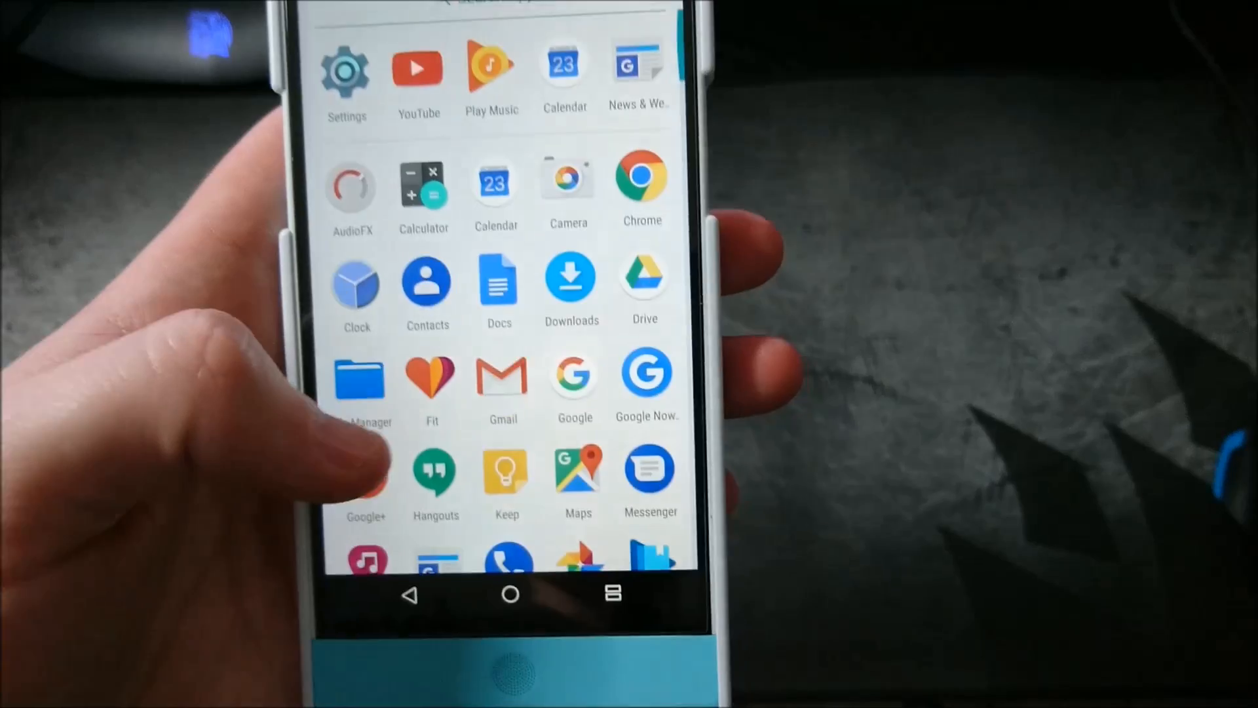
{"action": "scroll", "scroll_direction": "down", "scroll_amount": 3}
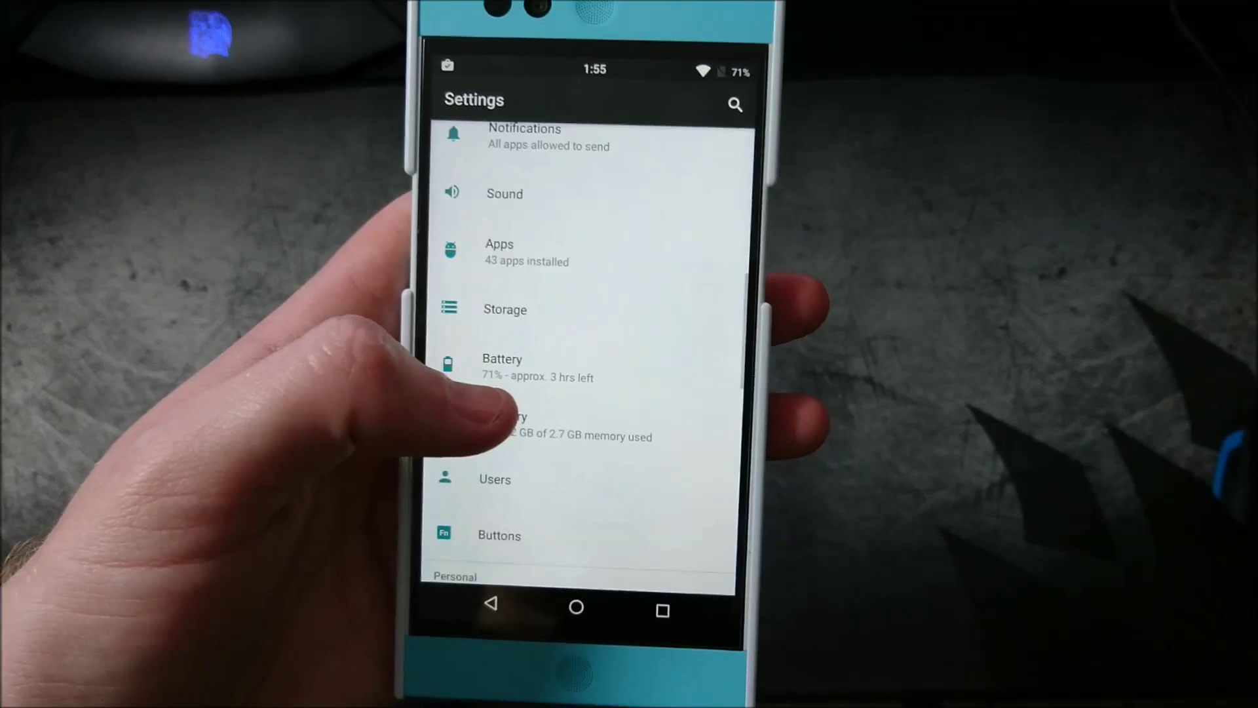
- Scroll Settings down to Date & time, Developer options, Status bar and About phone
{"action": "scroll", "scroll_direction": "down", "scroll_amount": 3}
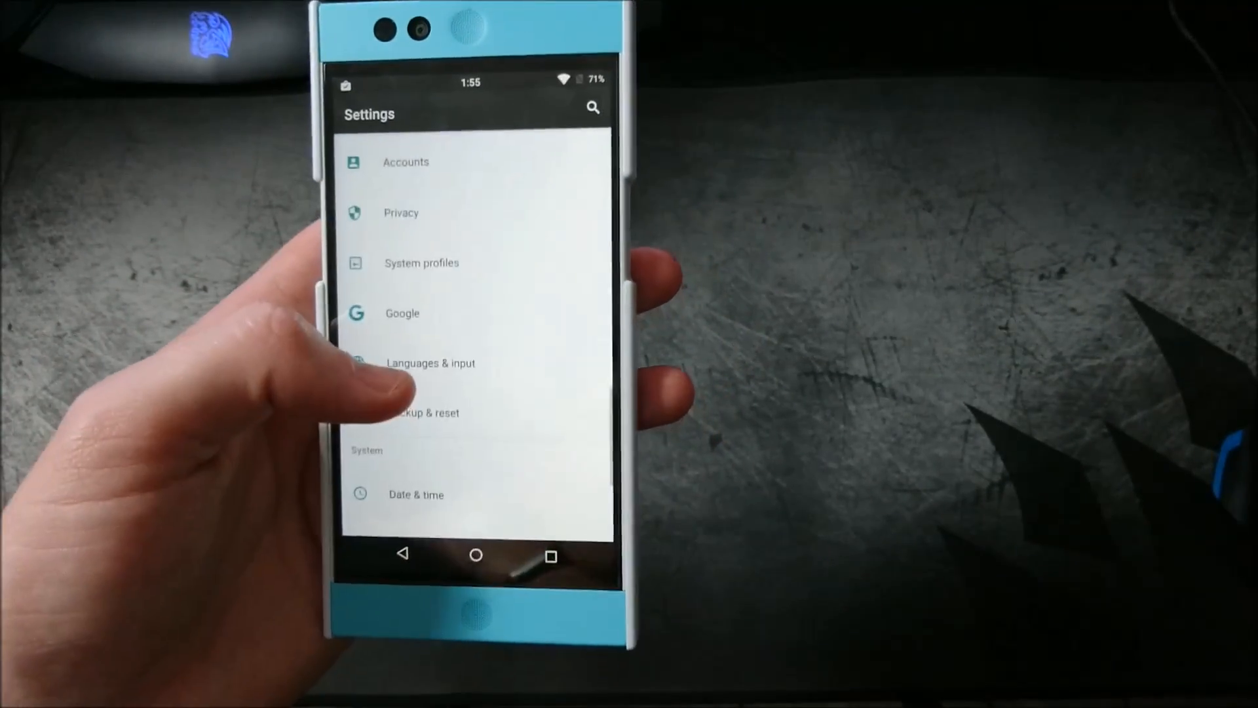
{"action": "scroll", "scroll_direction": "down", "scroll_amount": 3}
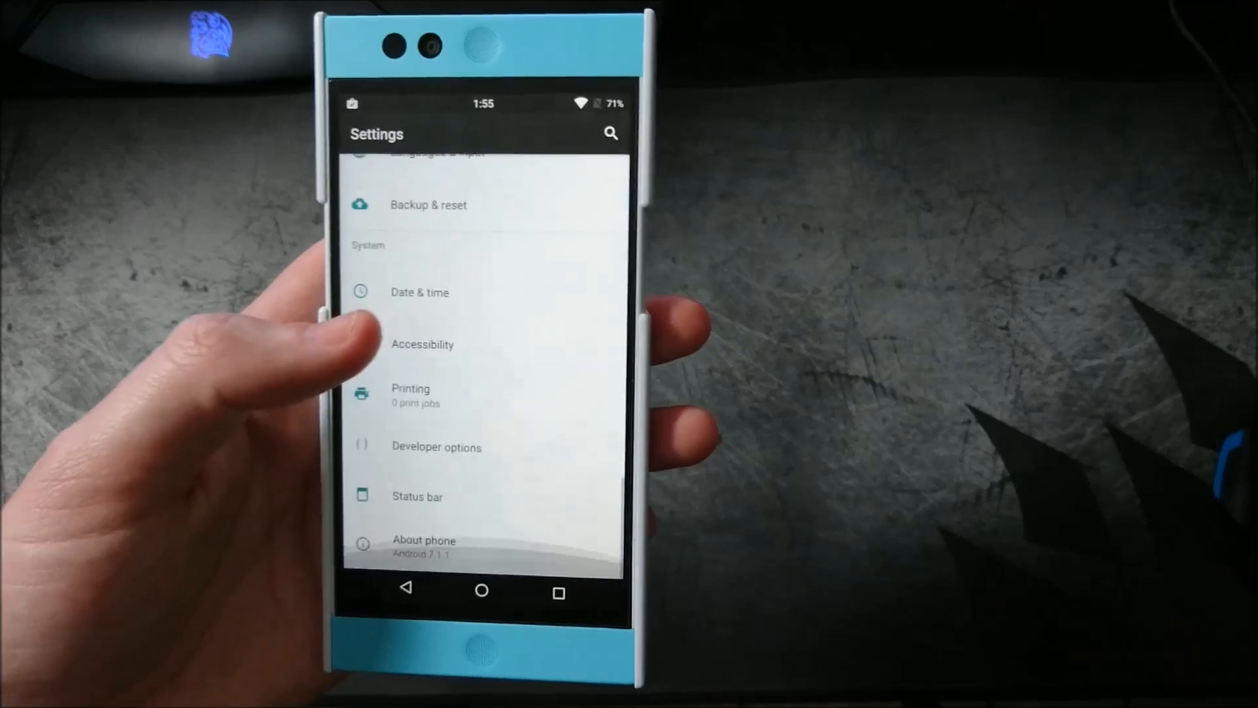